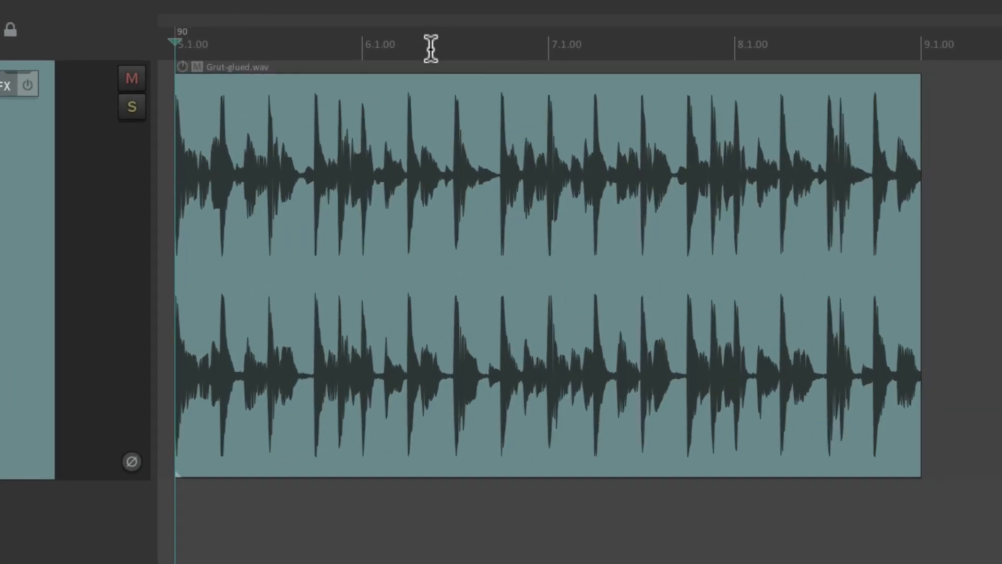
{"action": "mouse_move", "coordinate": [472, 45]}
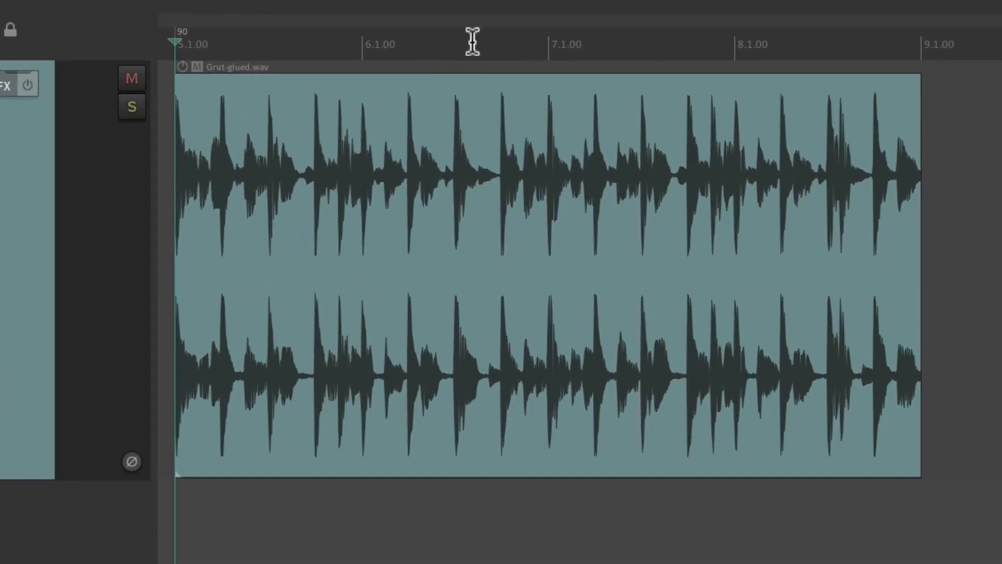
Place a project marker at bar 6 beat 3, name it 'Marker 1' and colour it green
{"action": "left_click", "coordinate": [454, 44]}
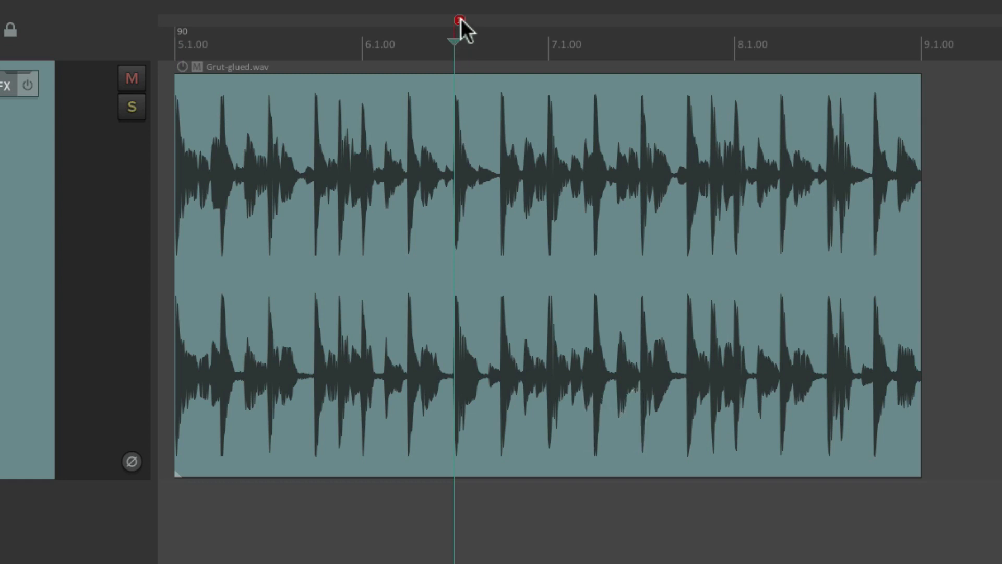
{"action": "double_click", "coordinate": [456, 21]}
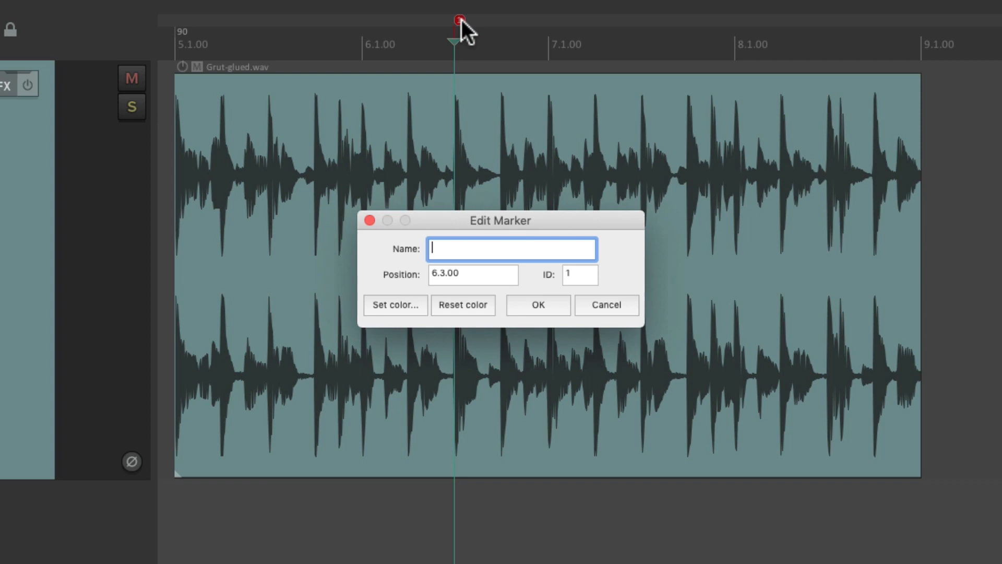
{"action": "type", "text": "Marker 1"}
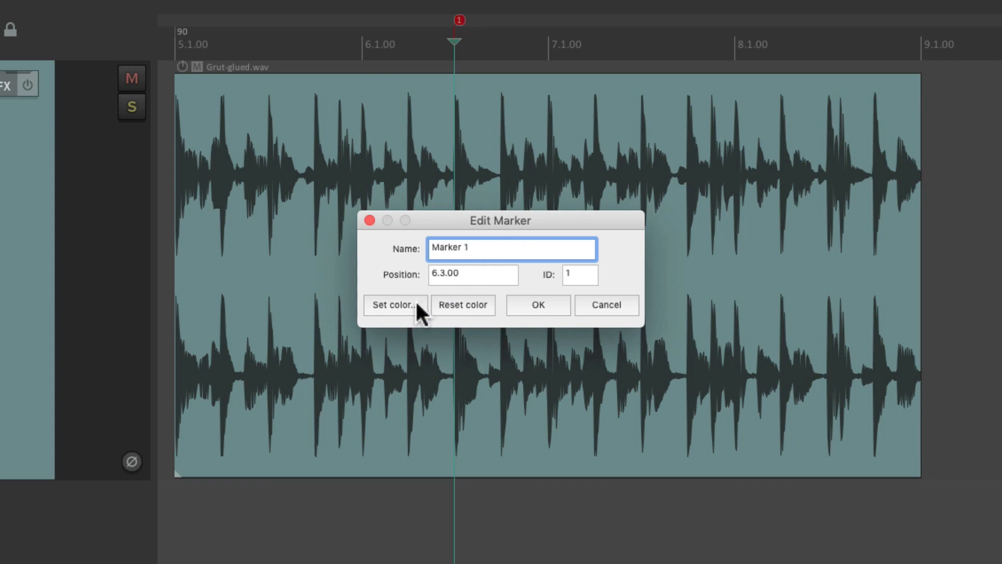
{"action": "left_click", "coordinate": [392, 305]}
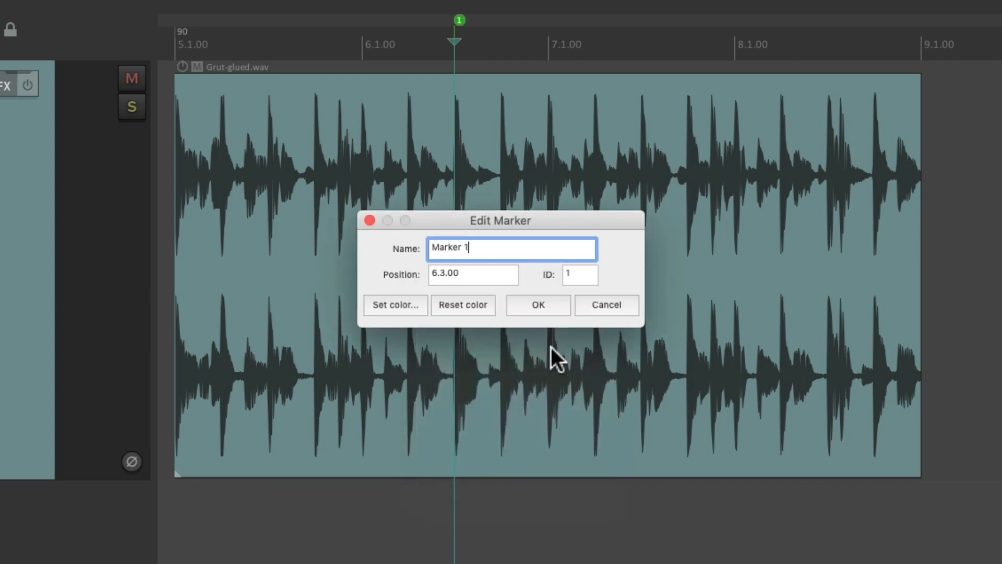
{"action": "left_click", "coordinate": [537, 305]}
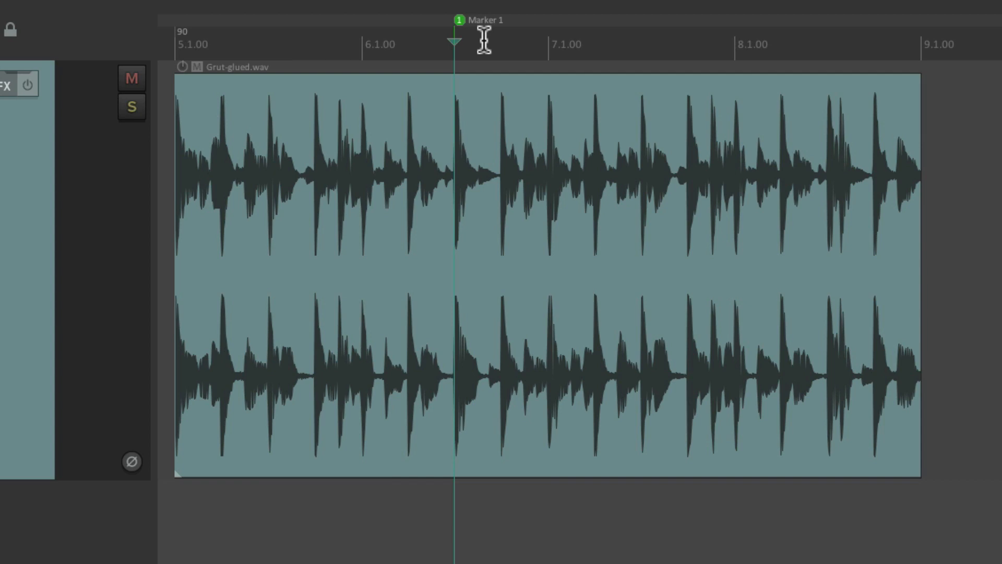
{"action": "mouse_move", "coordinate": [520, 220]}
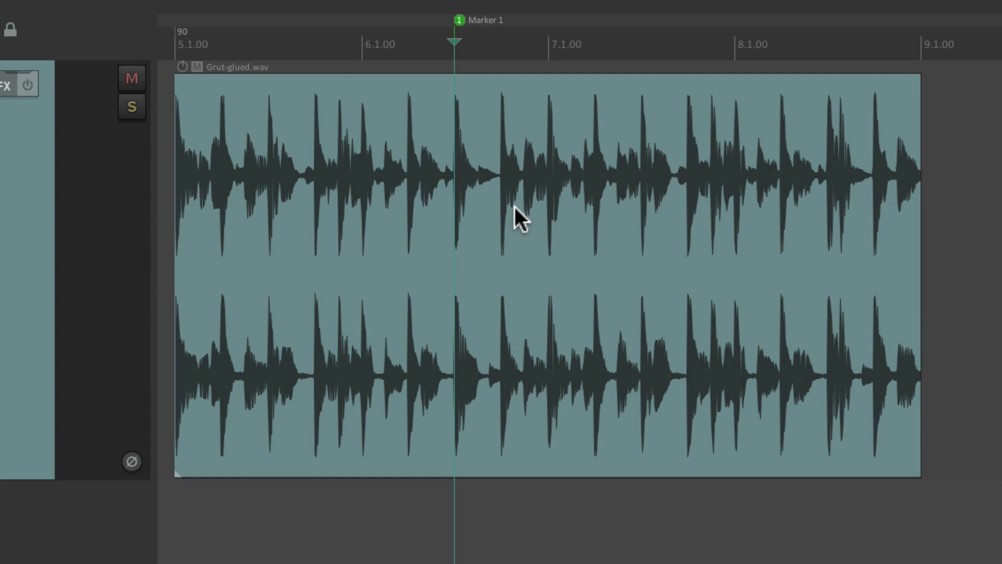
{"action": "mouse_move", "coordinate": [457, 30]}
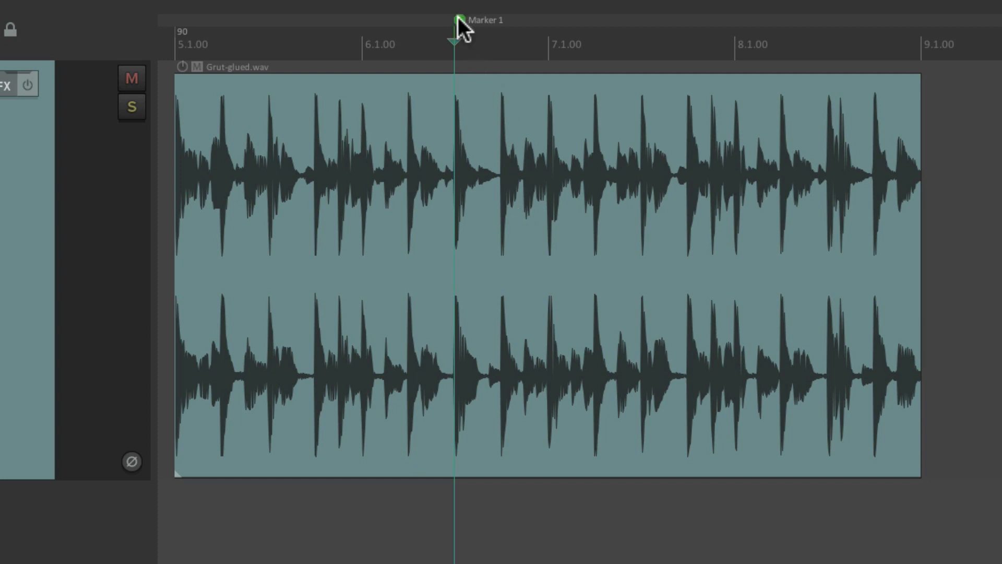
Drag Marker 1 earlier along the ruler into bar 5
{"action": "left_click_drag", "start_coordinate": [454, 20], "coordinate": [334, 20]}
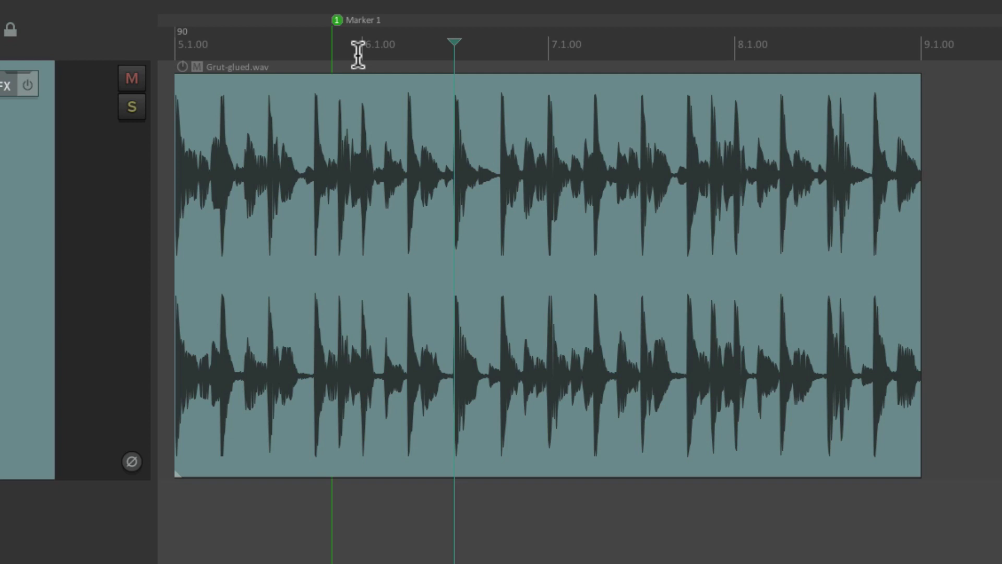
{"action": "mouse_move", "coordinate": [486, 204]}
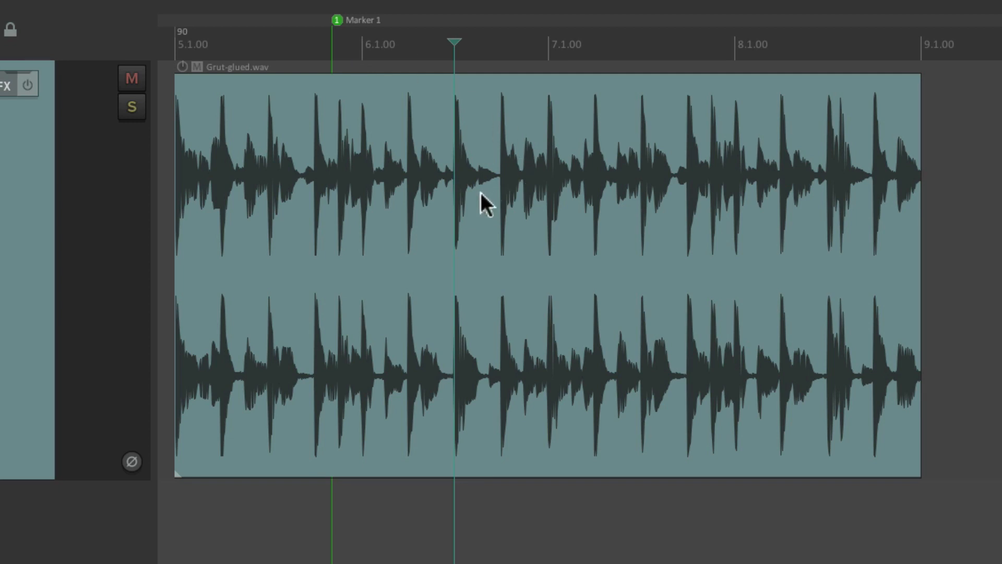
Select the guitar item and add a take marker at the edit position via the Item and context menus
{"action": "left_click", "coordinate": [495, 178]}
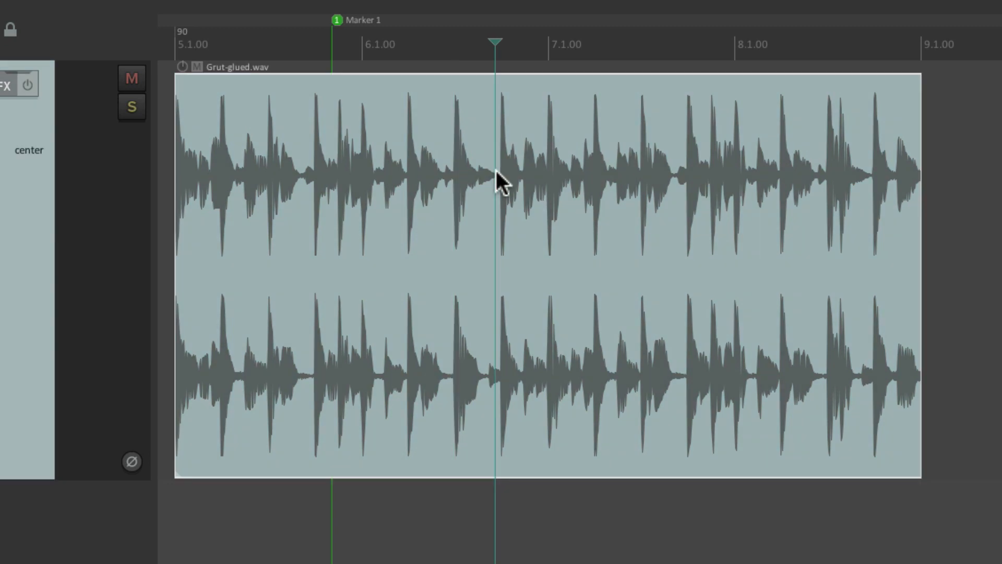
{"action": "left_click", "coordinate": [259, 9]}
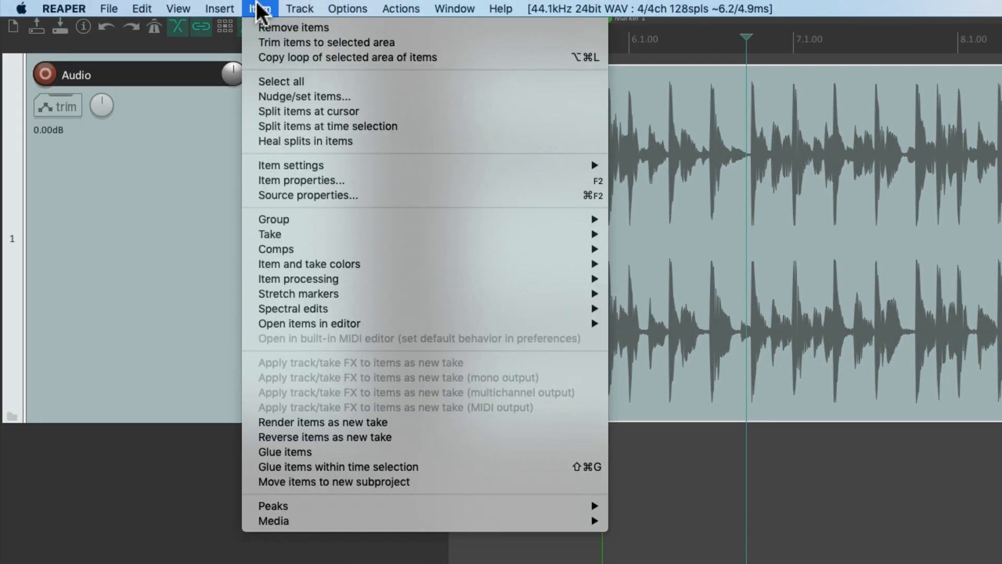
{"action": "mouse_move", "coordinate": [269, 234]}
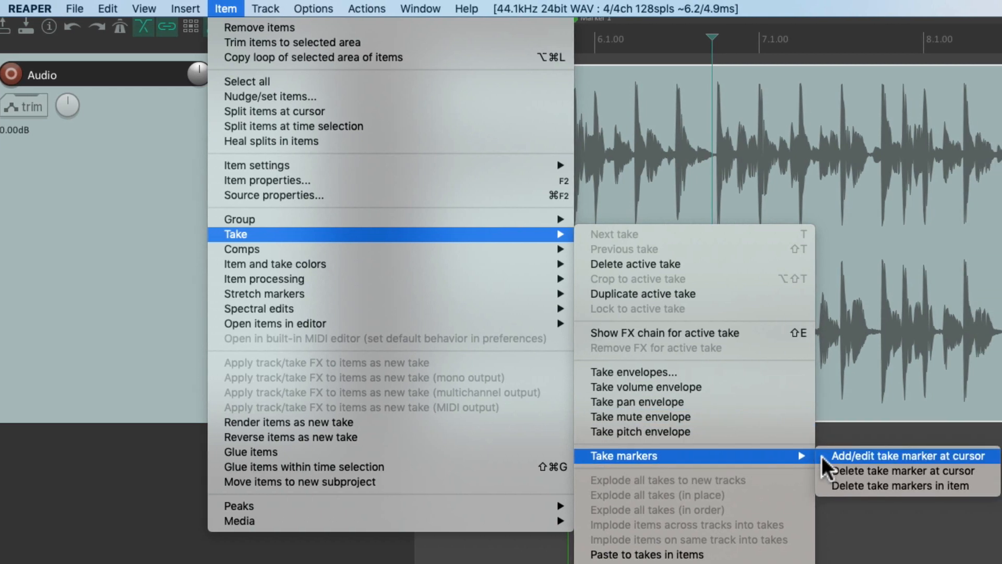
{"action": "left_click", "coordinate": [907, 456]}
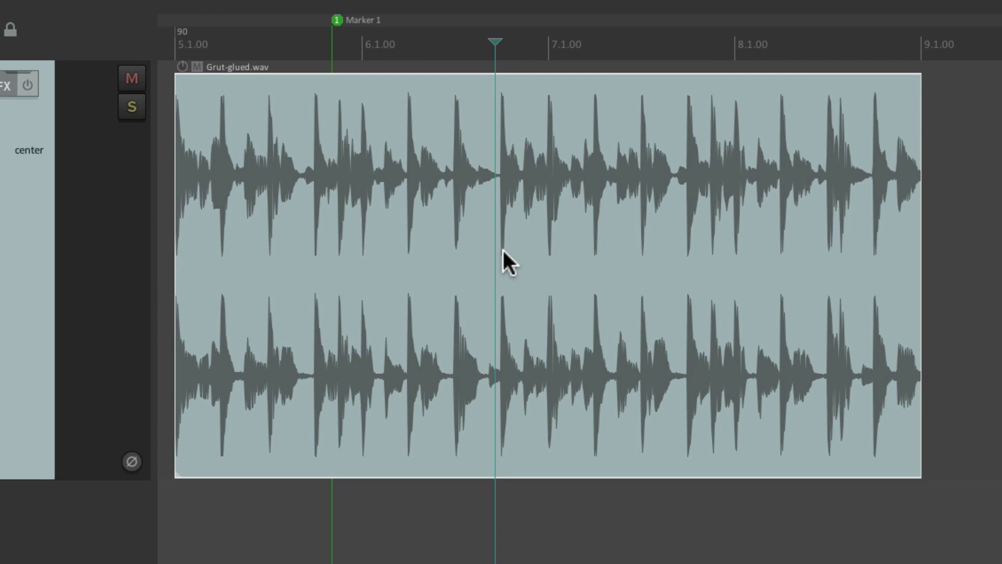
{"action": "right_click", "coordinate": [502, 262]}
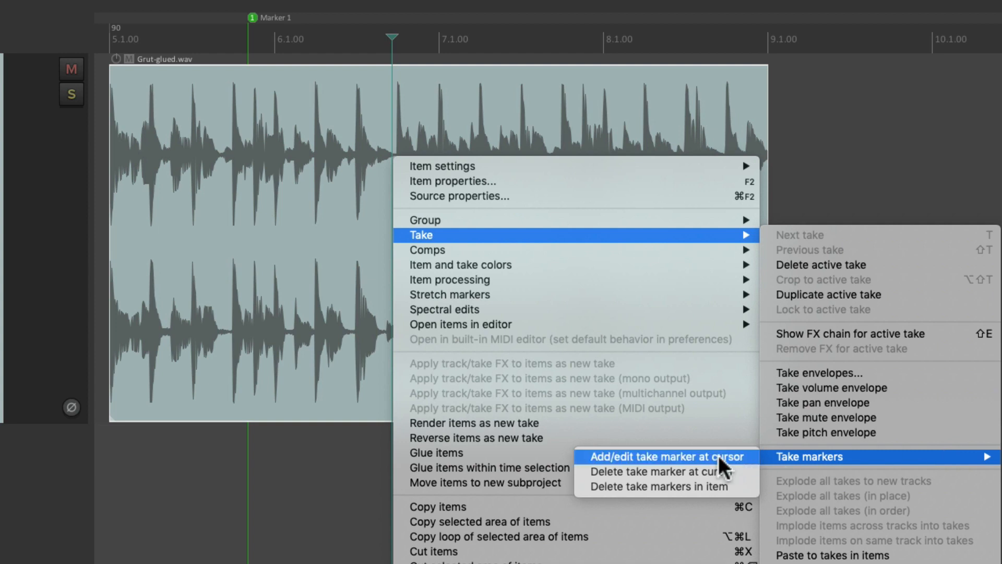
{"action": "left_click", "coordinate": [654, 456]}
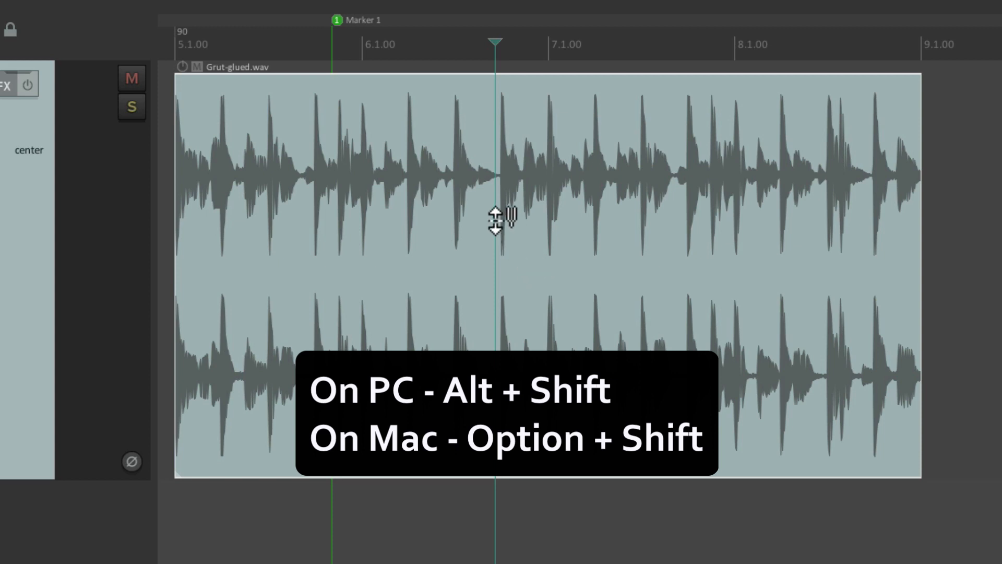
Add a red take marker named 'Marker 1' on the item late in bar 6
{"action": "double_click", "coordinate": [495, 275]}
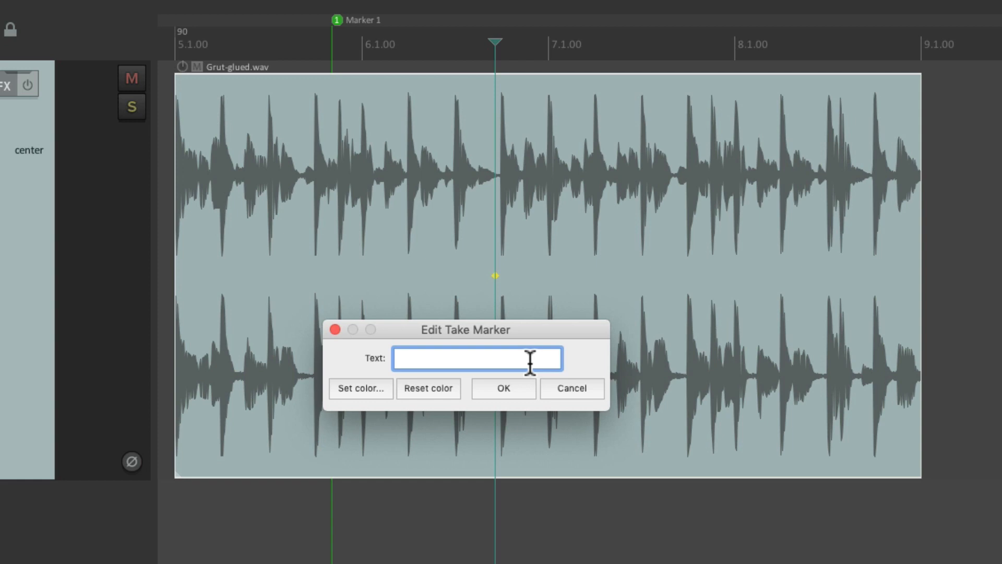
{"action": "type", "text": "Marker 1"}
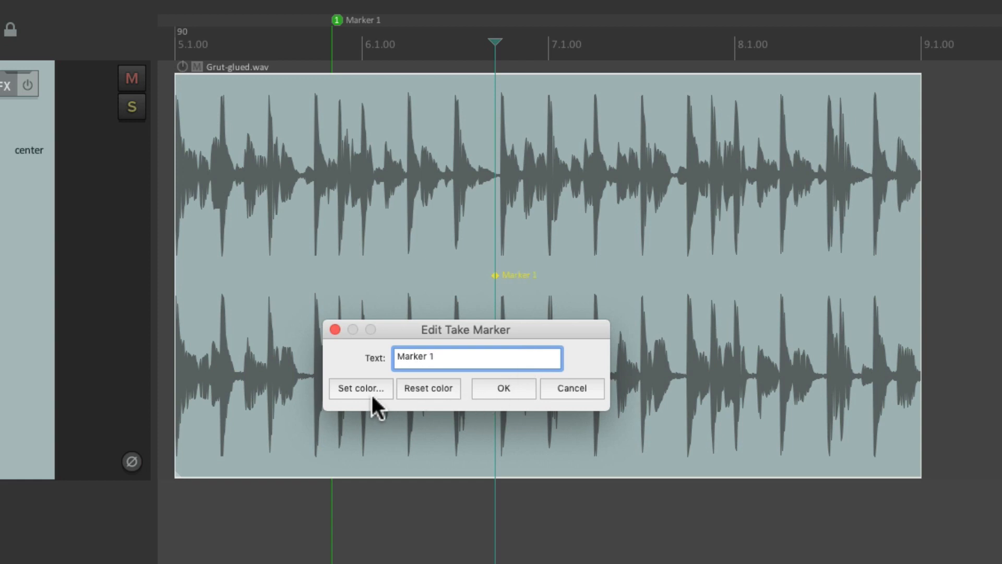
{"action": "left_click", "coordinate": [360, 388]}
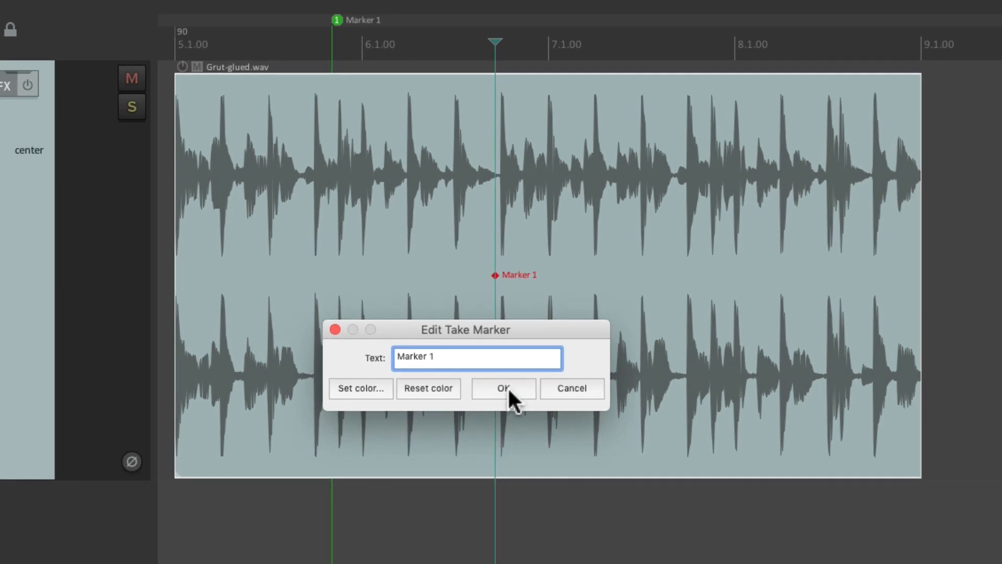
{"action": "left_click", "coordinate": [503, 388]}
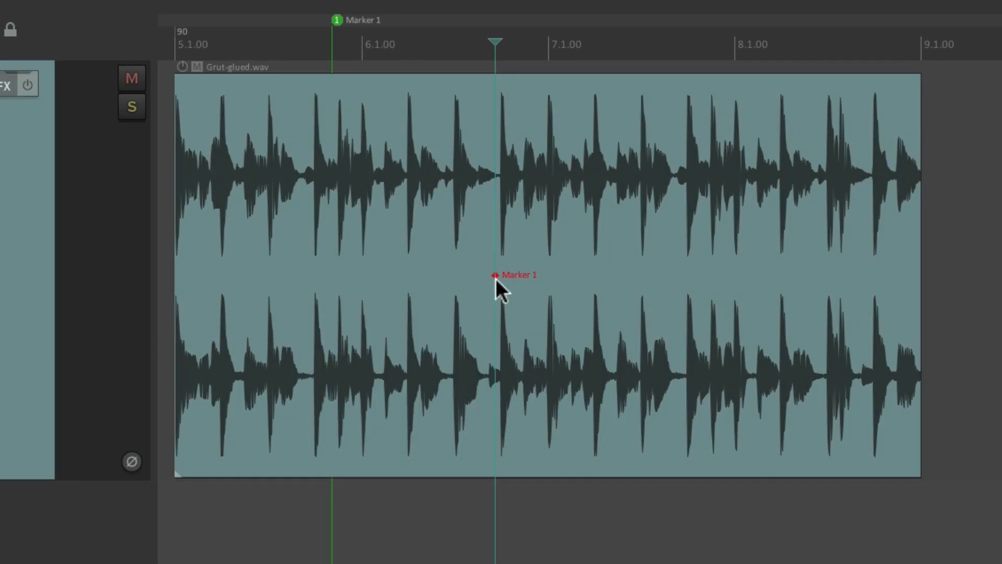
Drag the take marker back and forth between bars 6 and 7 to align it with a guitar transient
{"action": "left_click_drag", "start_coordinate": [495, 274], "coordinate": [553, 274]}
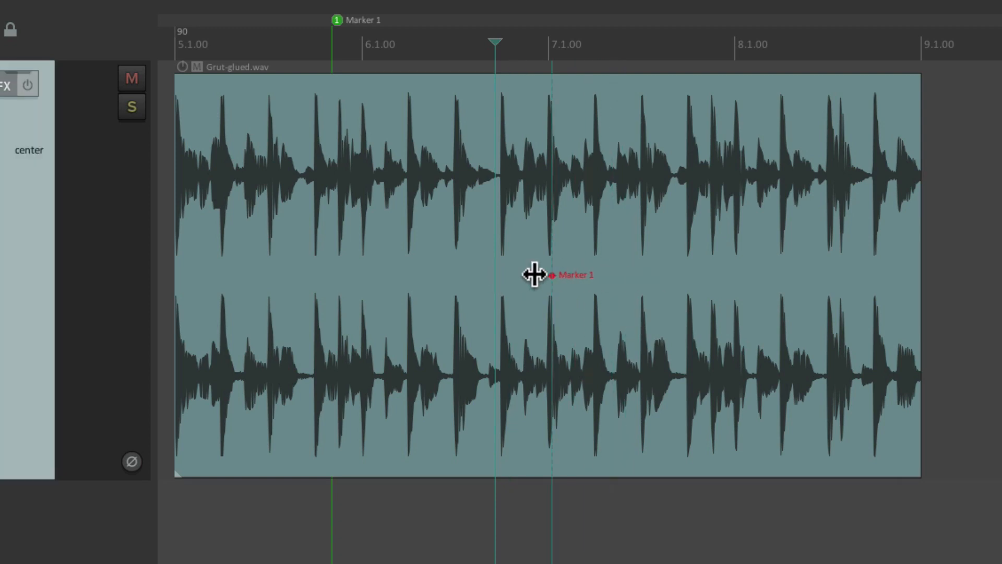
{"action": "left_click_drag", "start_coordinate": [551, 274], "coordinate": [429, 274]}
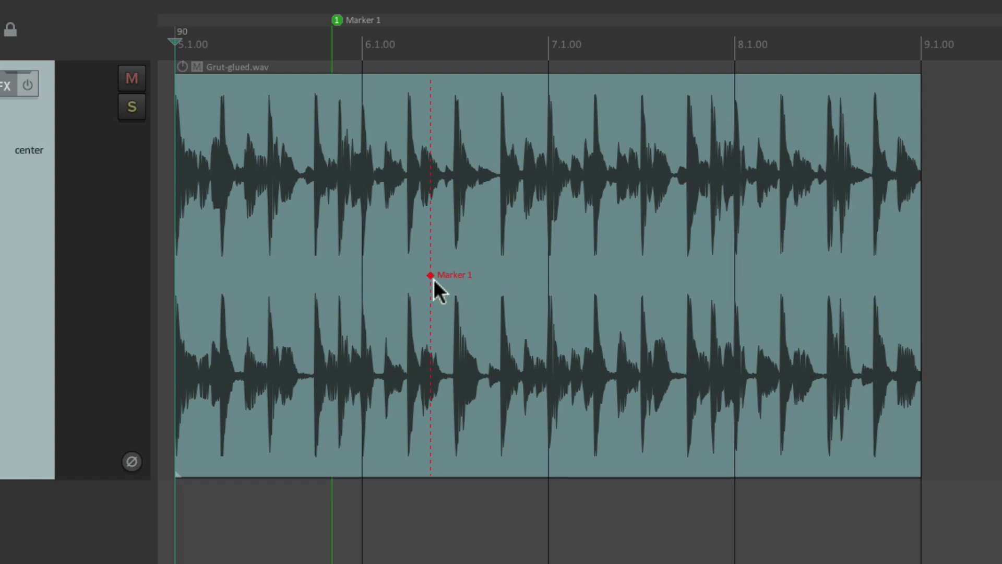
{"action": "left_click_drag", "start_coordinate": [432, 275], "coordinate": [478, 275]}
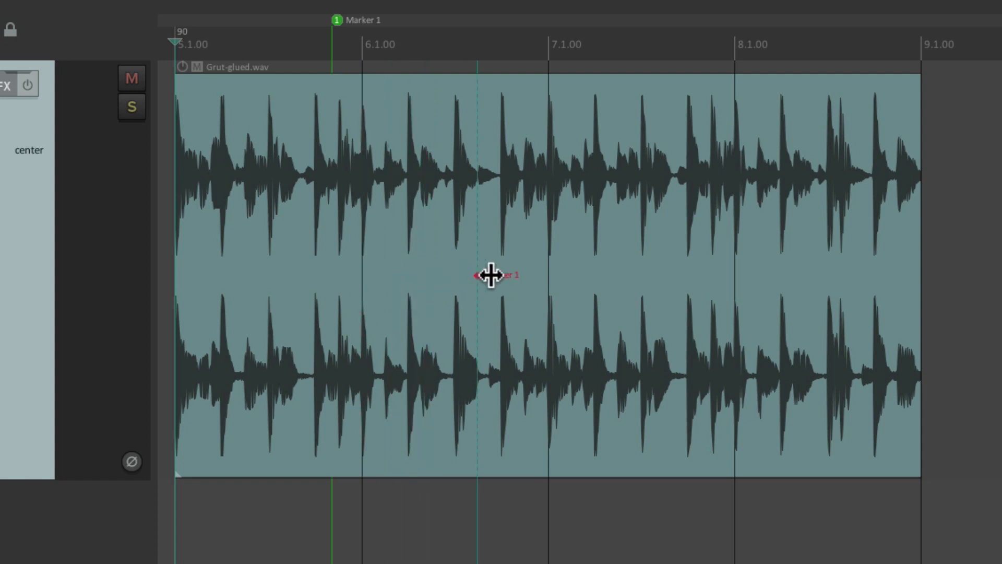
{"action": "left_click_drag", "start_coordinate": [479, 274], "coordinate": [551, 278]}
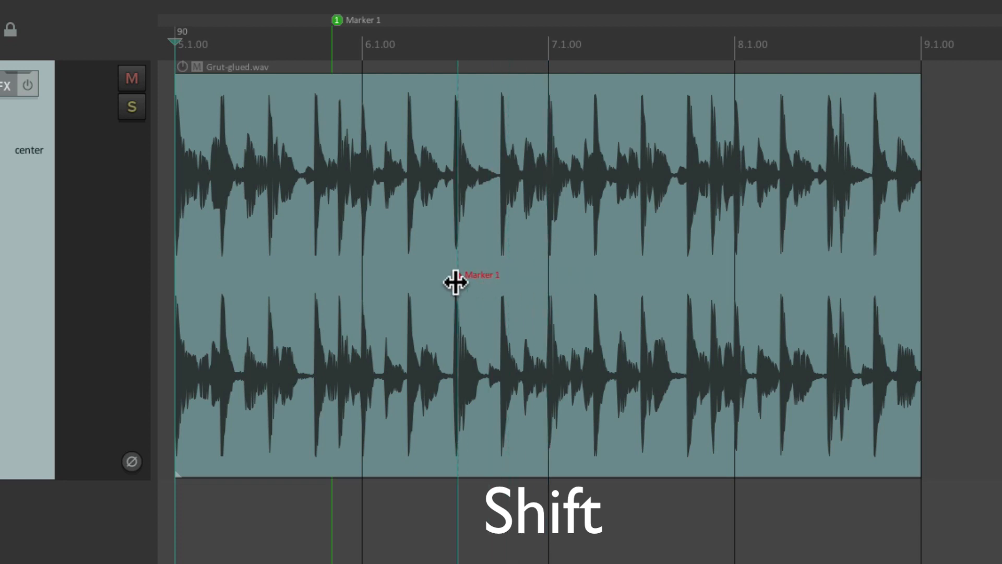
{"action": "left_click_drag", "start_coordinate": [457, 283], "coordinate": [675, 286]}
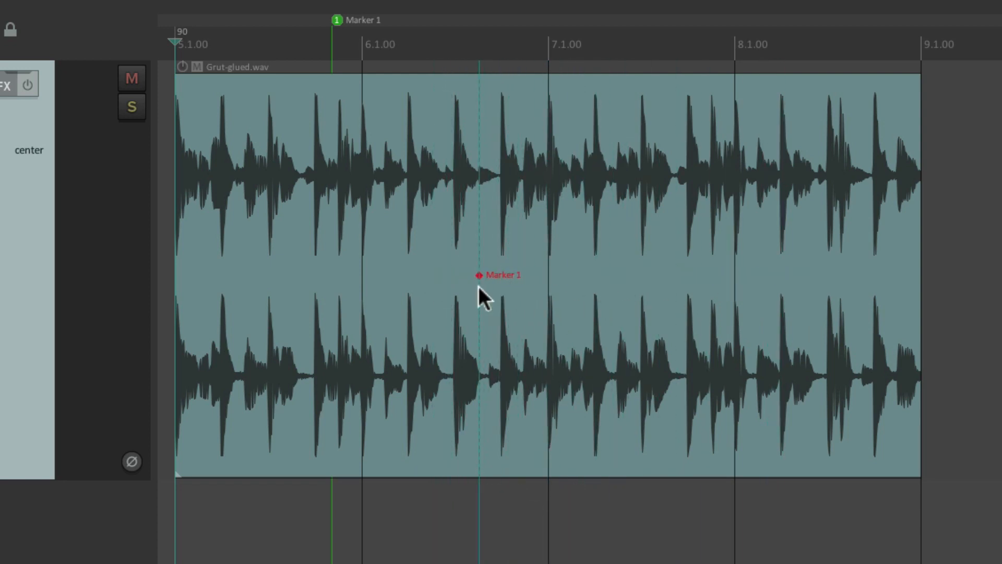
Keep Marker 1's name and colour, then confirm the second take marker as 'Marker 2'
{"action": "double_click", "coordinate": [478, 275]}
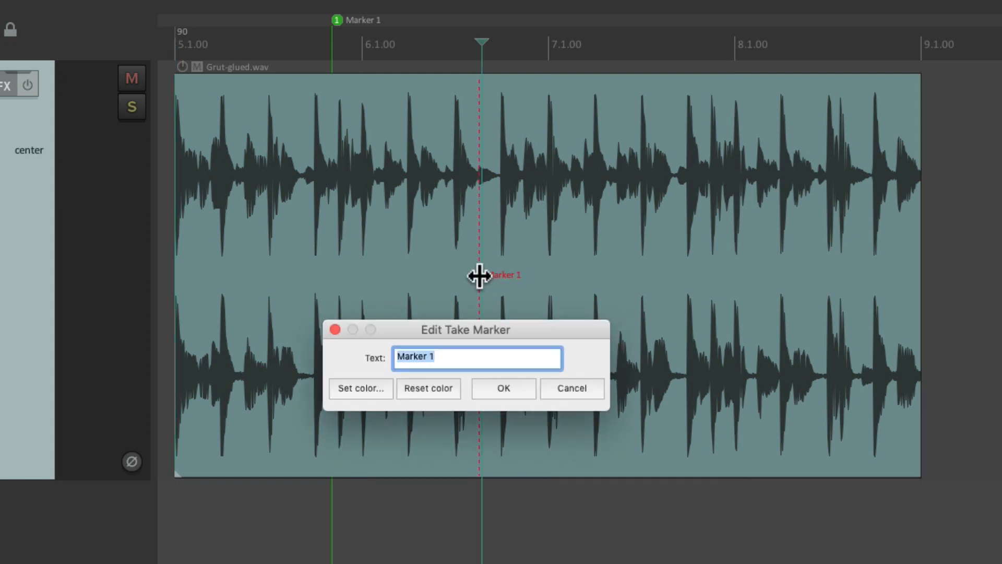
{"action": "left_click", "coordinate": [360, 389]}
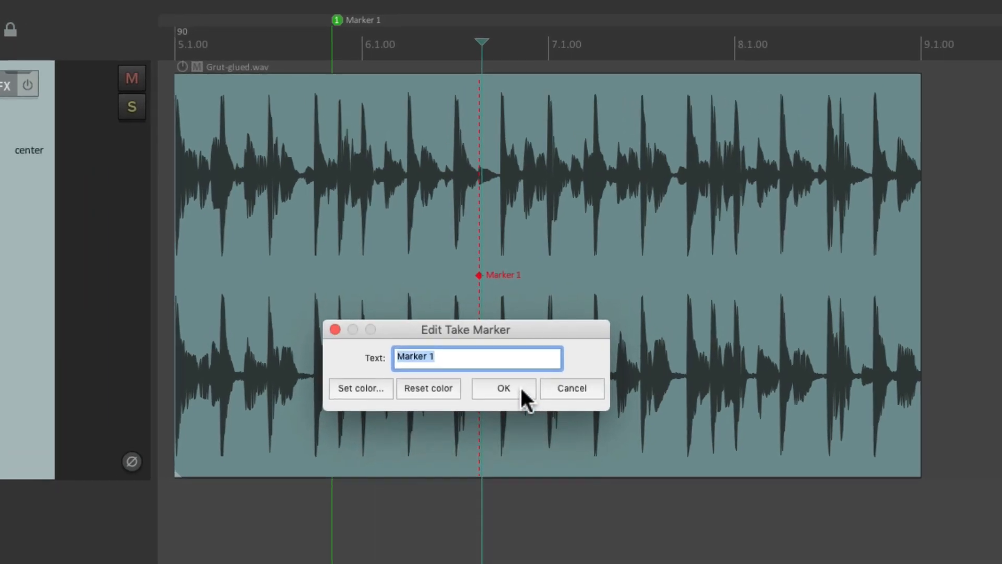
{"action": "left_click", "coordinate": [504, 388]}
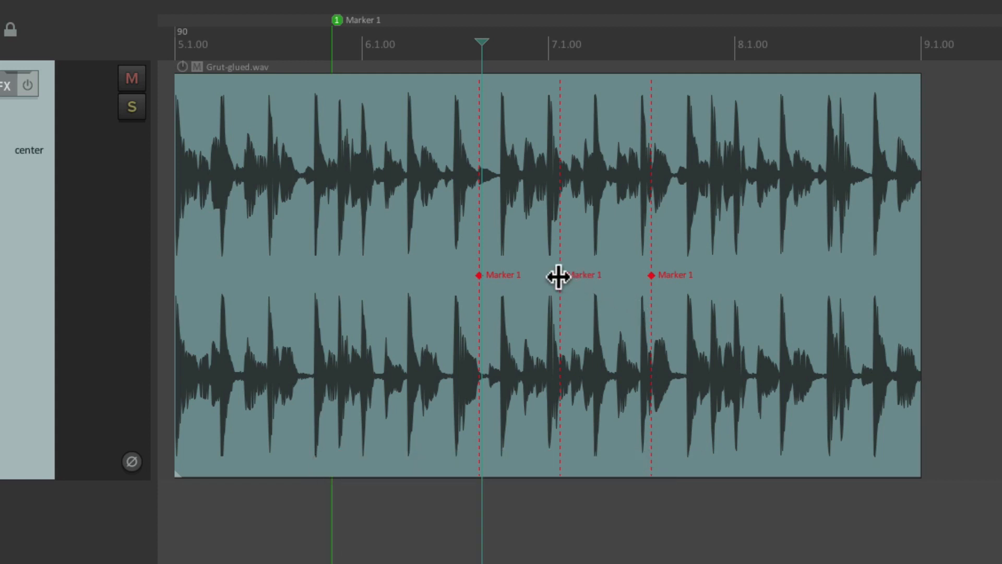
{"action": "double_click", "coordinate": [561, 275]}
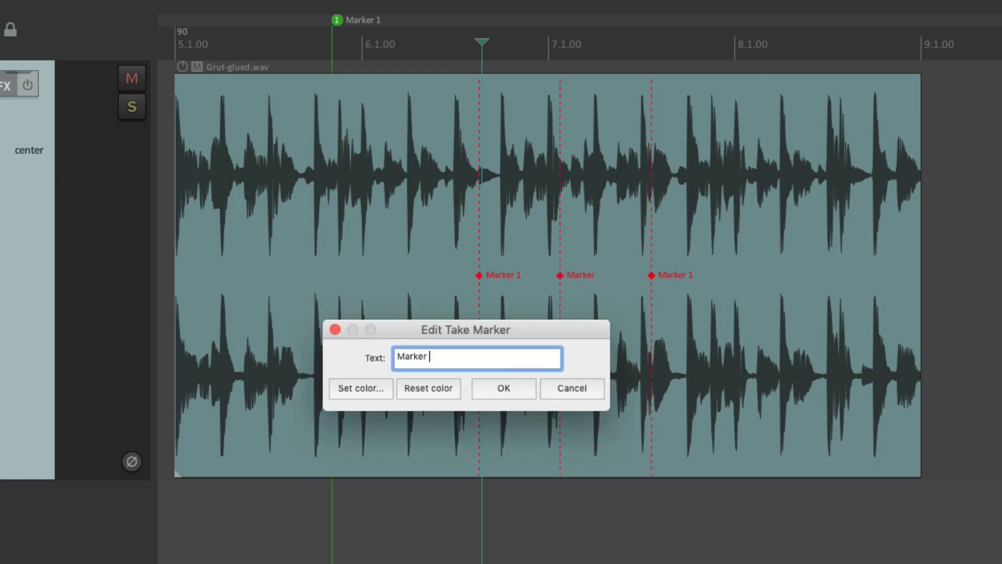
{"action": "left_click", "coordinate": [503, 388]}
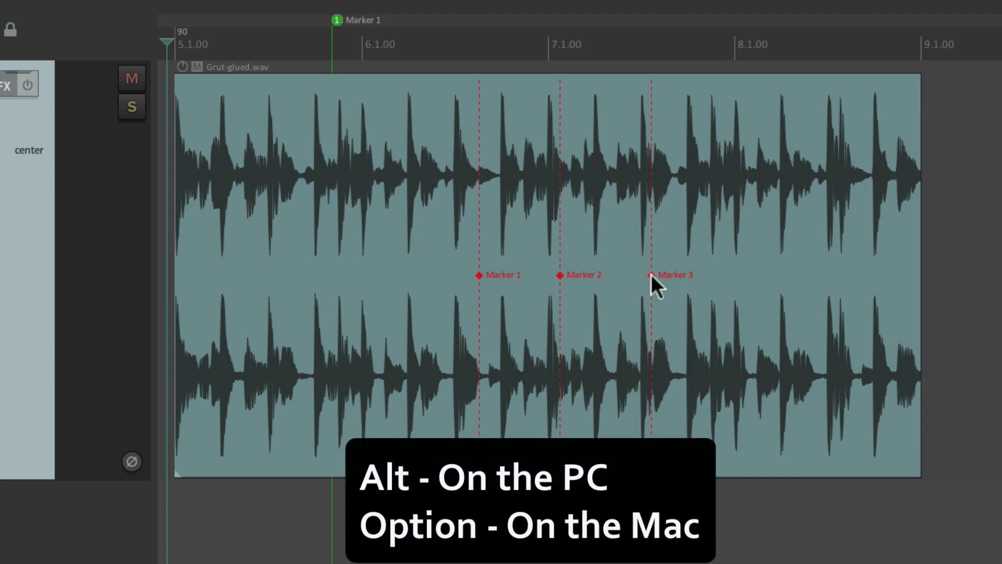
{"action": "left_click", "coordinate": [478, 275]}
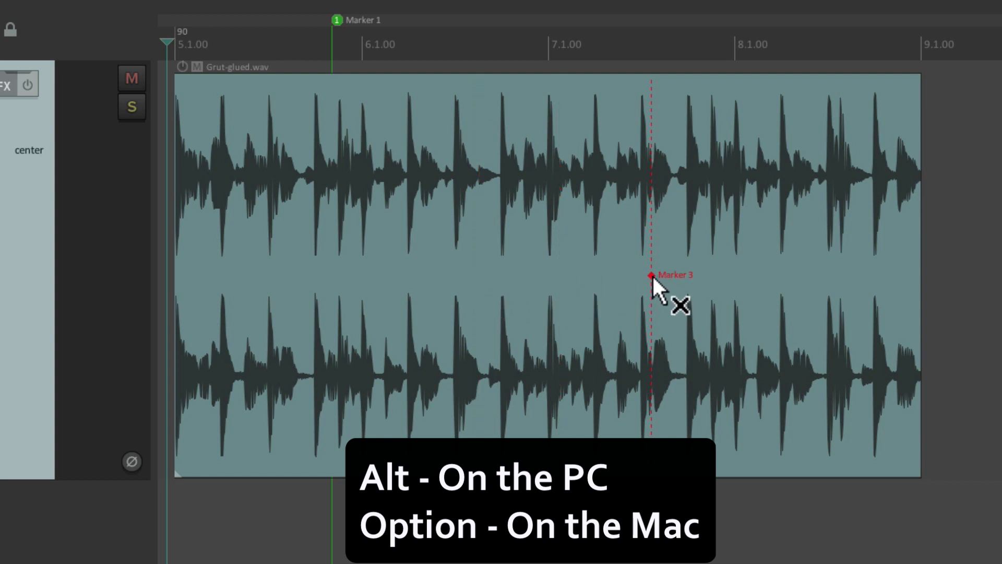
{"action": "left_click", "coordinate": [651, 275]}
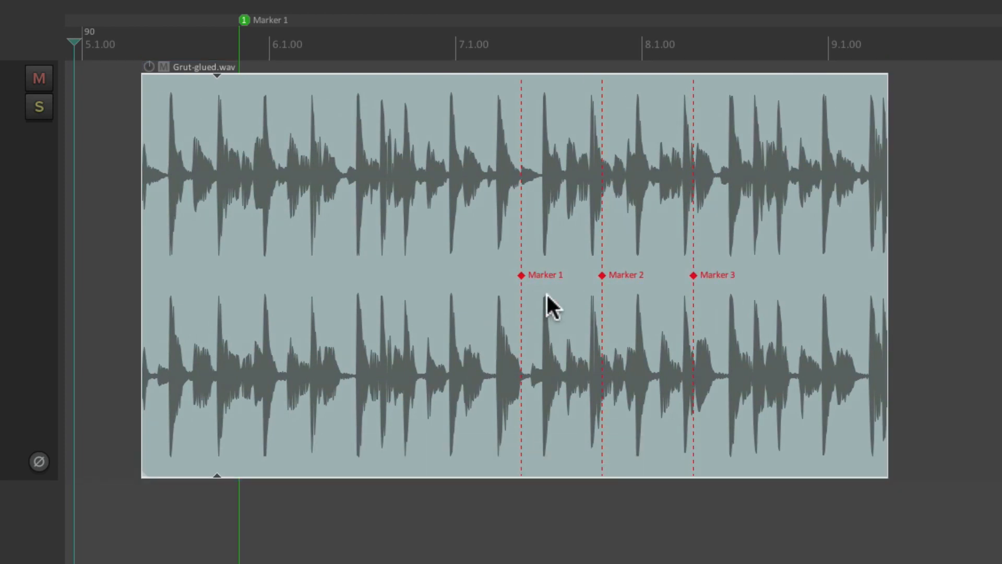
{"action": "mouse_move", "coordinate": [583, 314]}
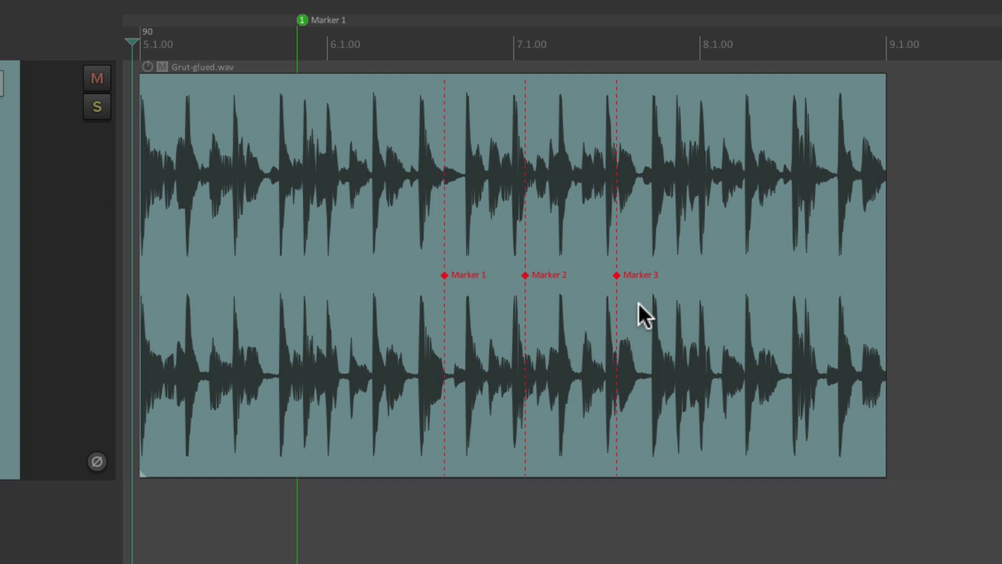
{"action": "mouse_move", "coordinate": [397, 124]}
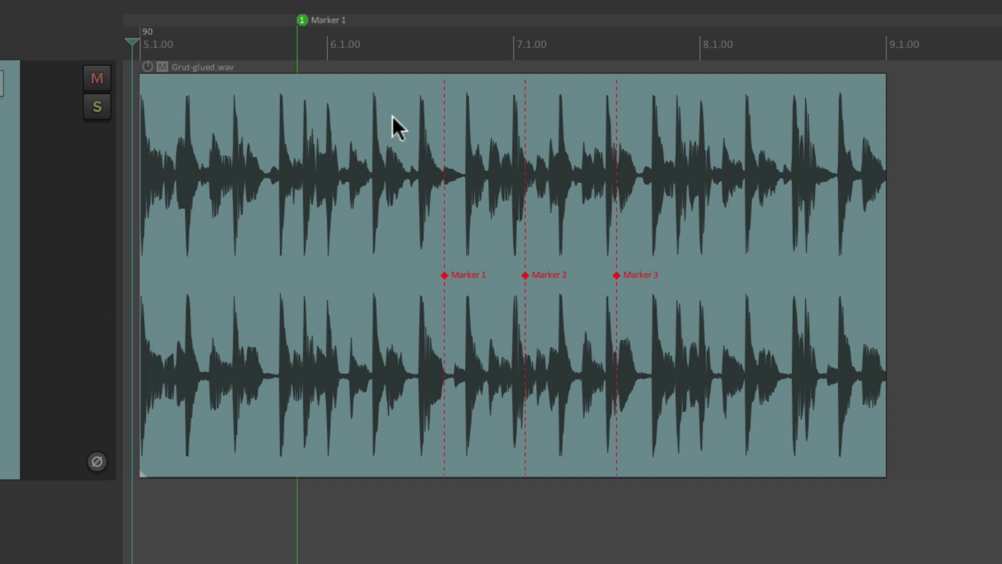
Display the item's own time ruler and drag a take marker to a new point in the audio
{"action": "right_click", "coordinate": [396, 124]}
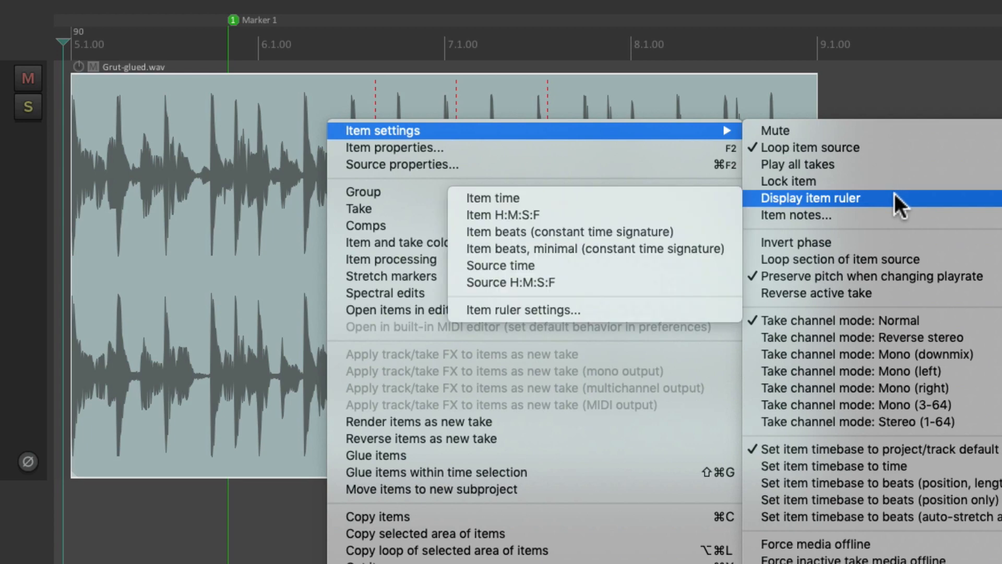
{"action": "mouse_move", "coordinate": [704, 194]}
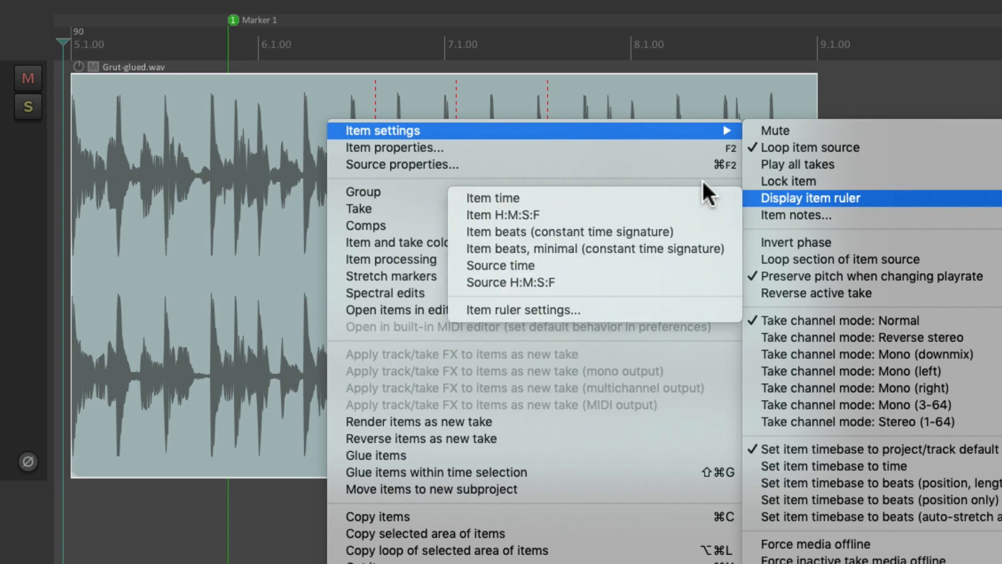
{"action": "left_click", "coordinate": [810, 197]}
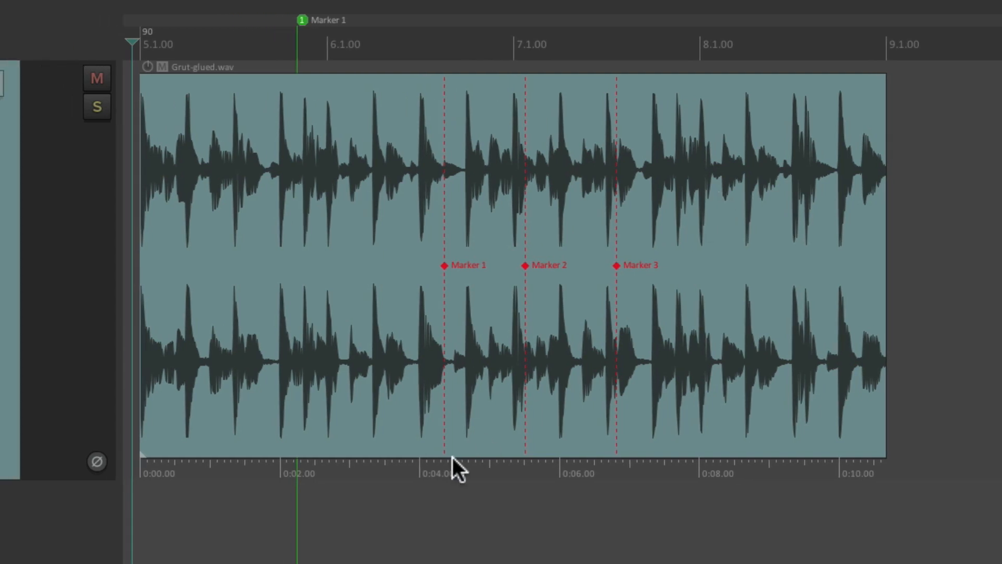
{"action": "mouse_move", "coordinate": [581, 466]}
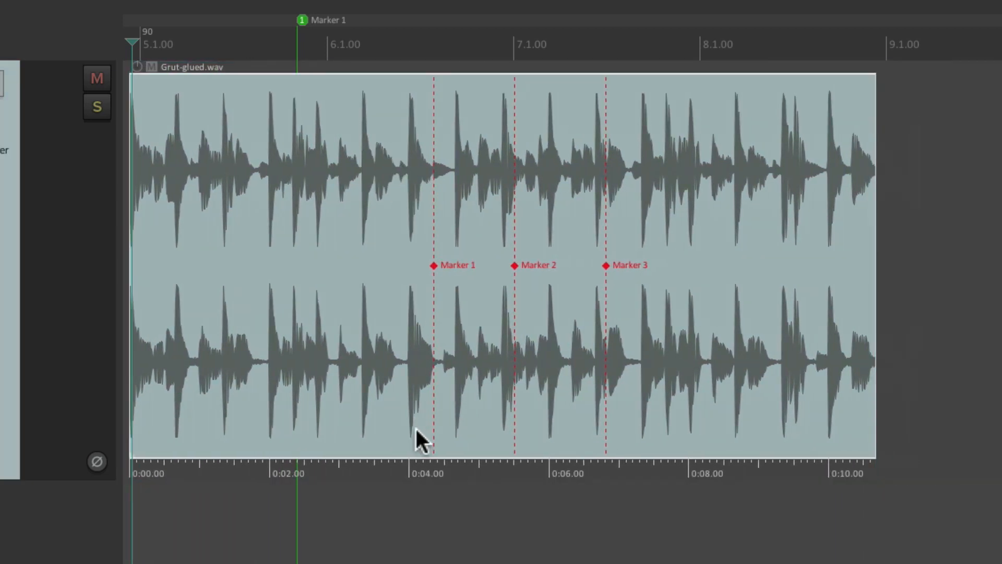
{"action": "mouse_move", "coordinate": [416, 462]}
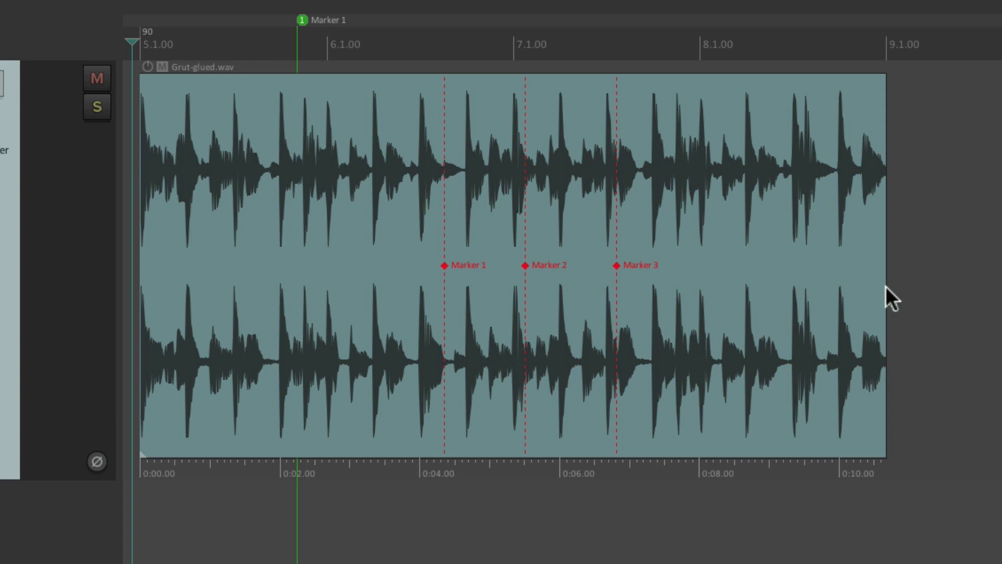
{"action": "left_click_drag", "start_coordinate": [885, 295], "coordinate": [952, 294]}
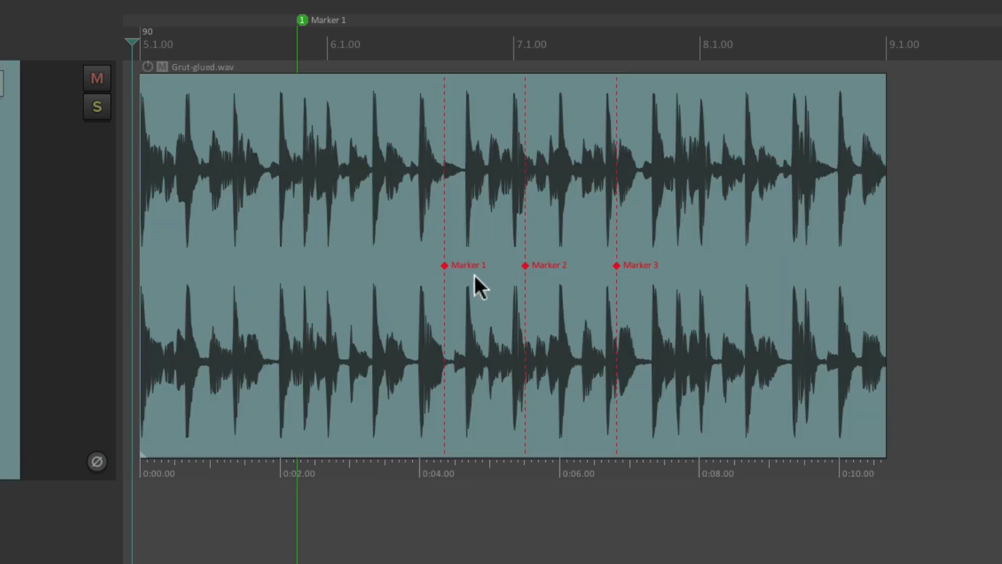
{"action": "mouse_move", "coordinate": [431, 389]}
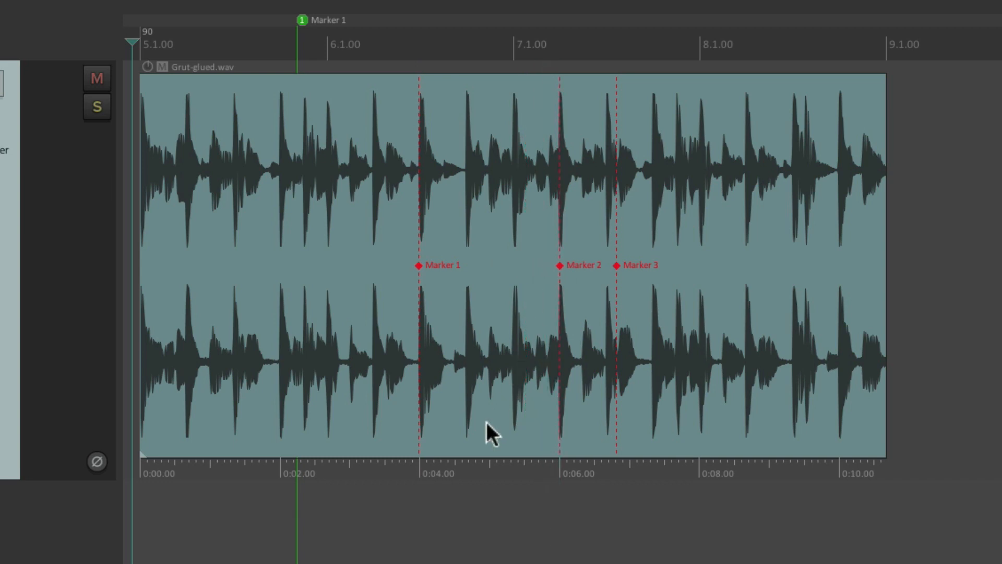
{"action": "mouse_move", "coordinate": [585, 311]}
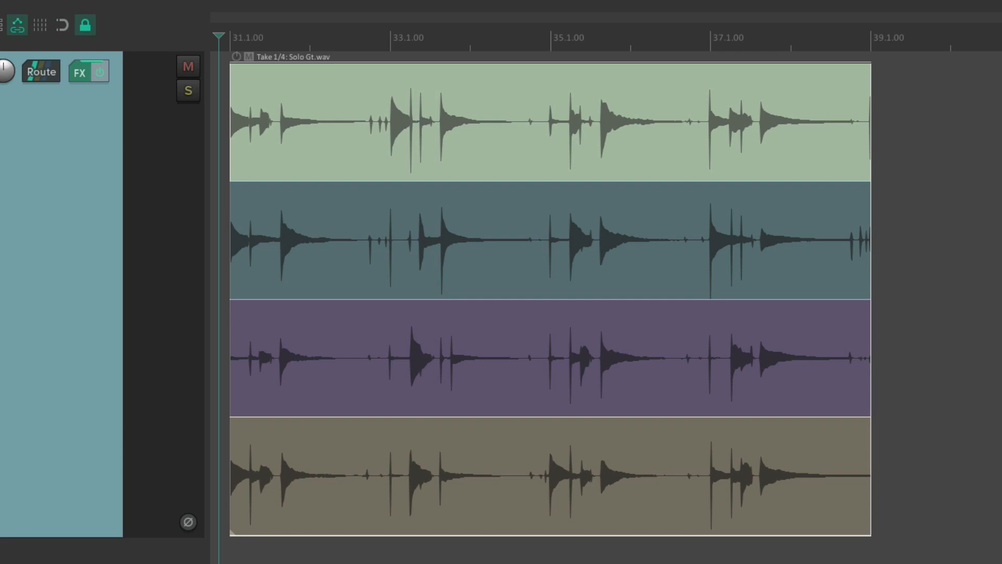
{"action": "mouse_move", "coordinate": [452, 109]}
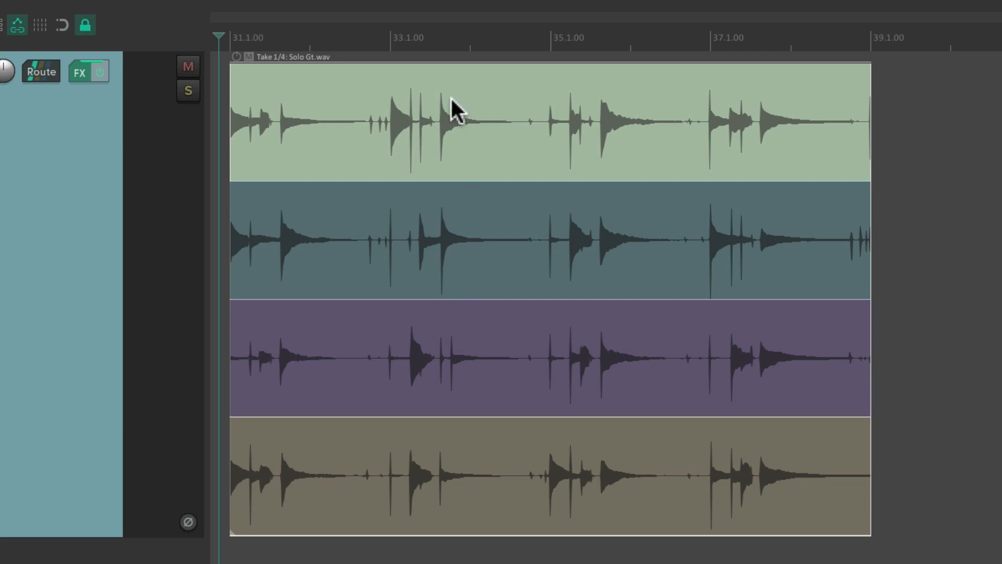
{"action": "mouse_move", "coordinate": [448, 476]}
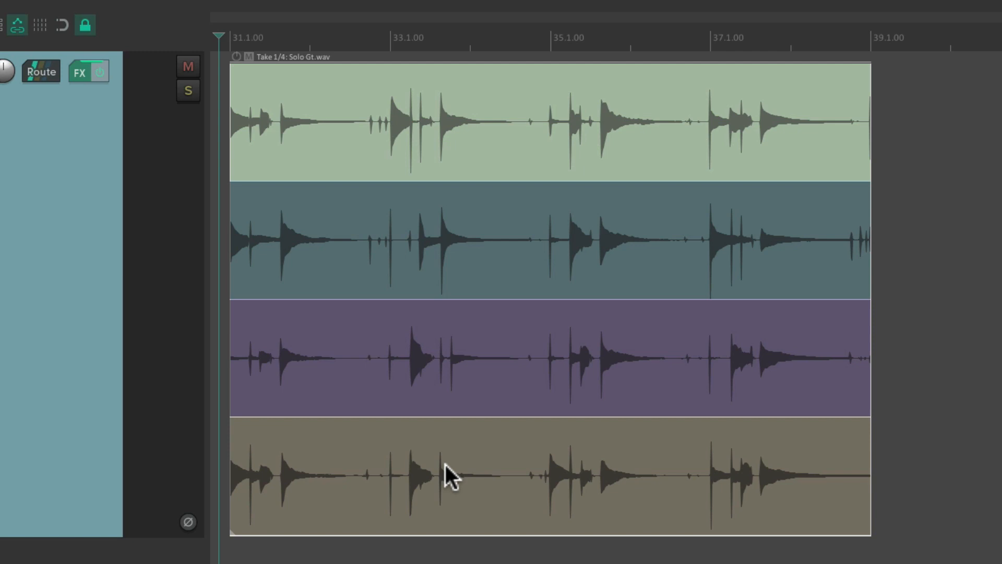
{"action": "mouse_move", "coordinate": [414, 343]}
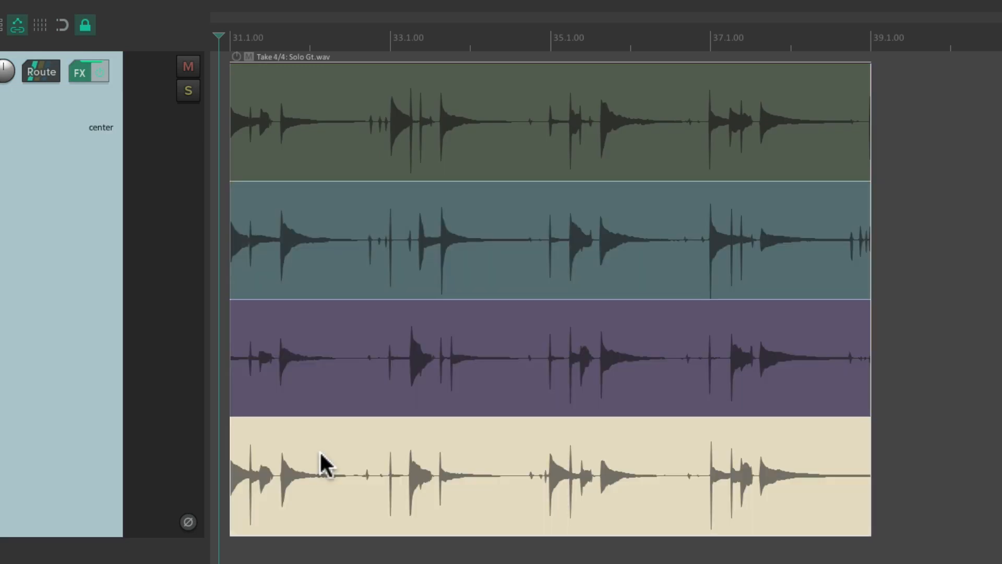
{"action": "mouse_move", "coordinate": [385, 244]}
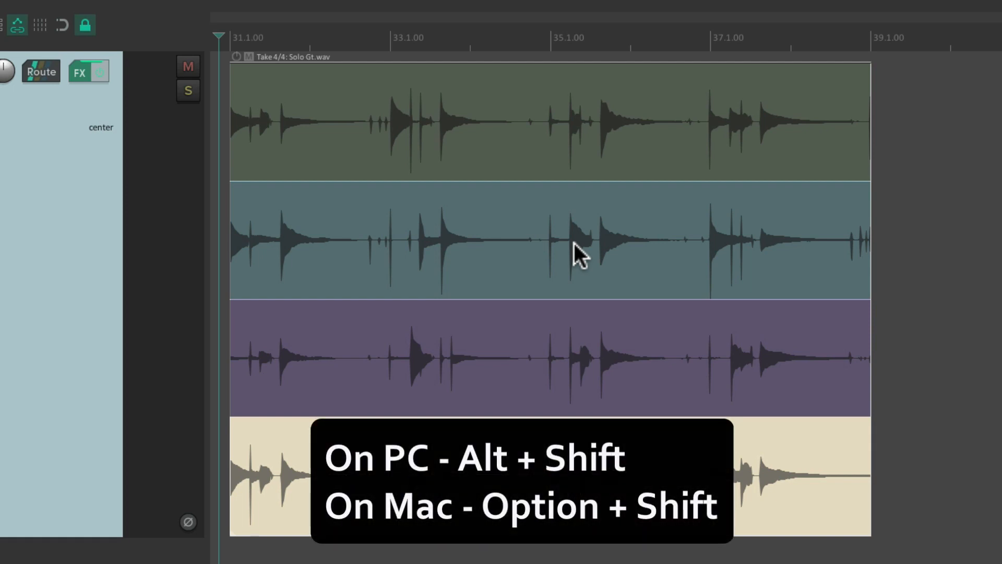
{"action": "mouse_move", "coordinate": [415, 210]}
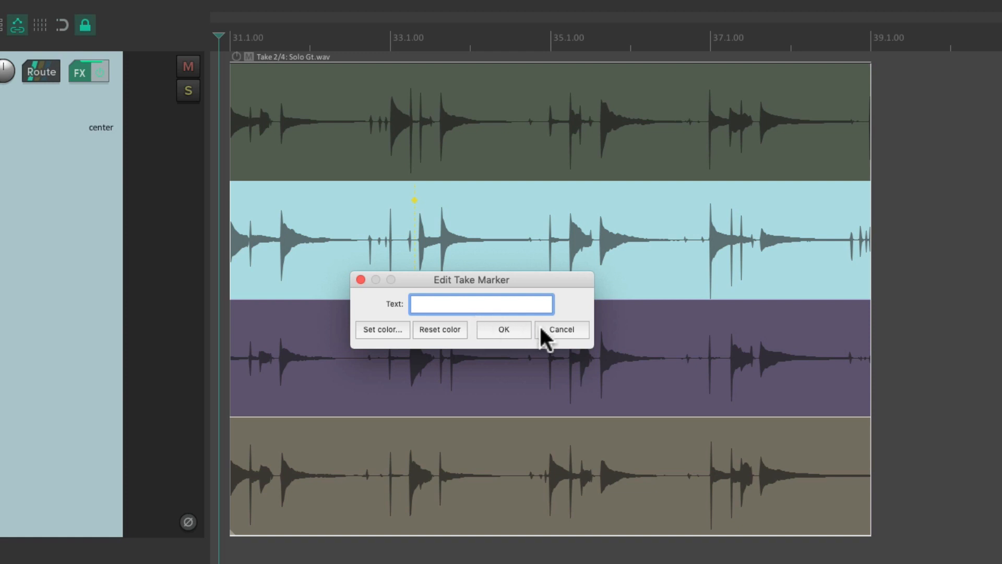
Close the Edit Take Marker dialog, leaving take 2 of 4 active
{"action": "left_click", "coordinate": [560, 329]}
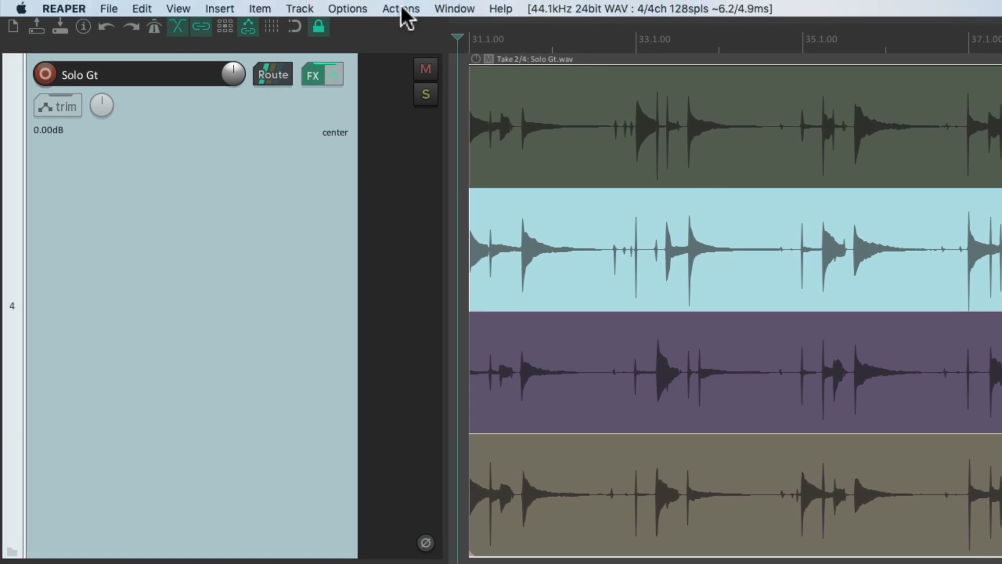
Filter the Actions list for 'take marker' and select 'Quick add take marker at play position or edit cursor'
{"action": "left_click", "coordinate": [400, 9]}
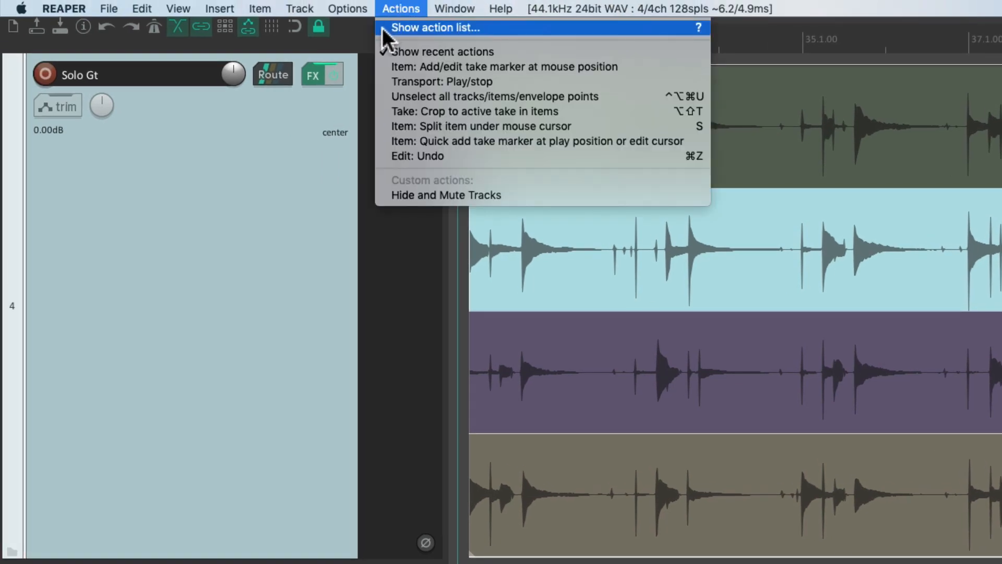
{"action": "left_click", "coordinate": [434, 27]}
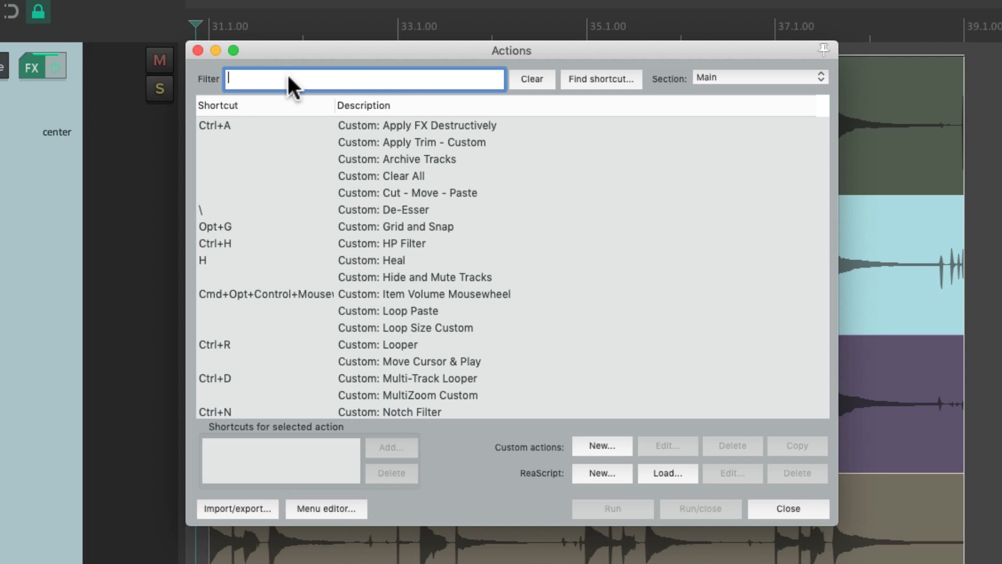
{"action": "type", "text": "take marker"}
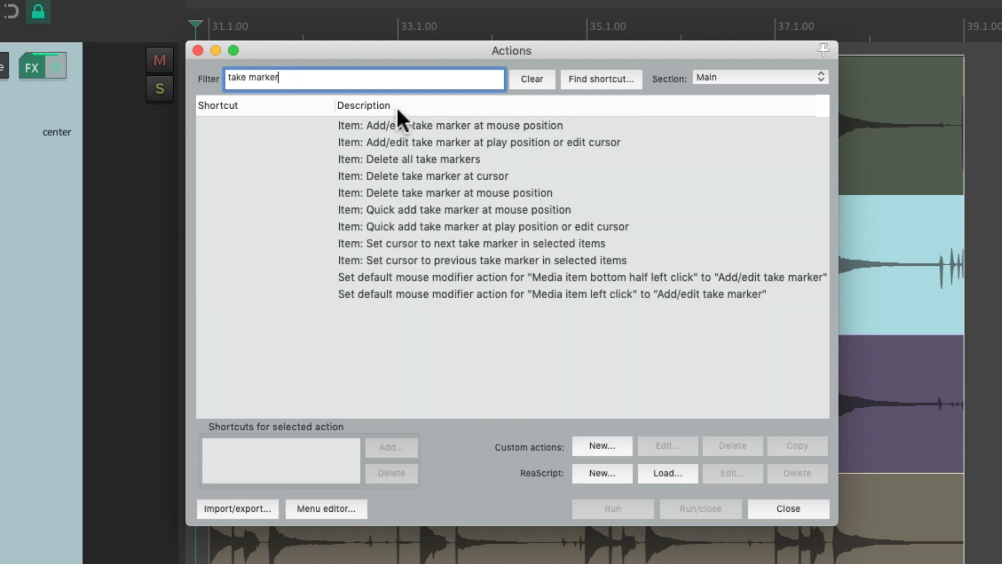
{"action": "mouse_move", "coordinate": [563, 195]}
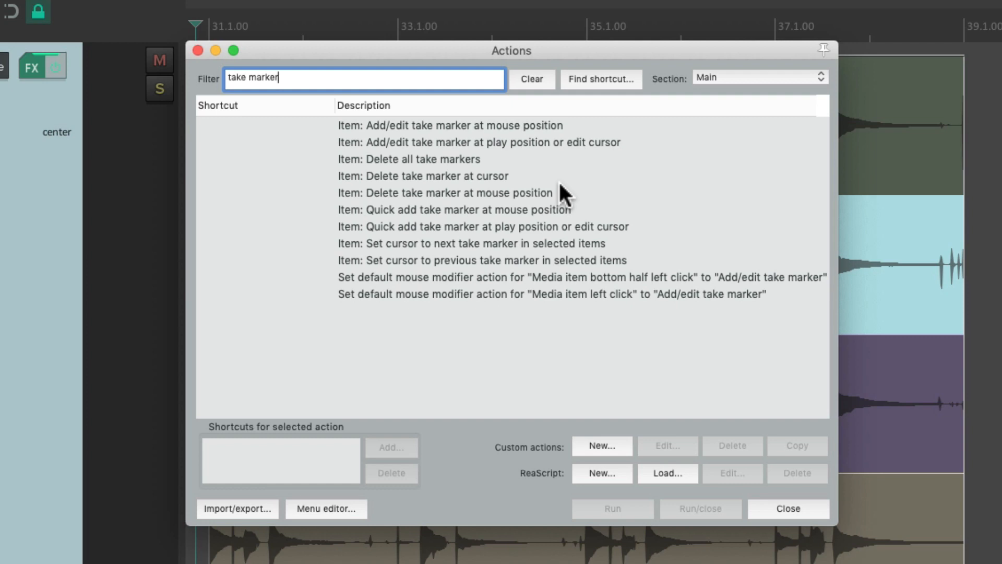
{"action": "mouse_move", "coordinate": [562, 135]}
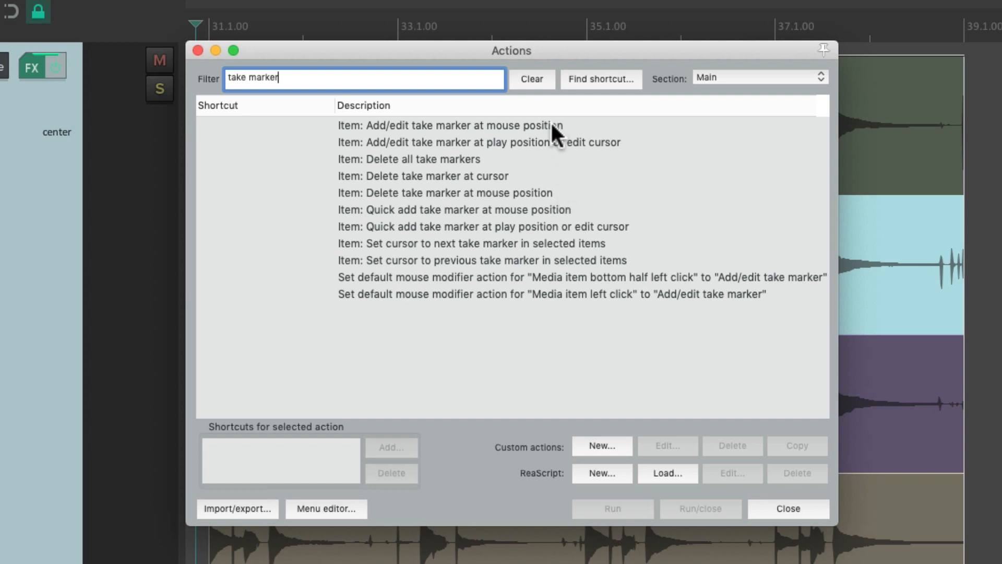
{"action": "mouse_move", "coordinate": [546, 175]}
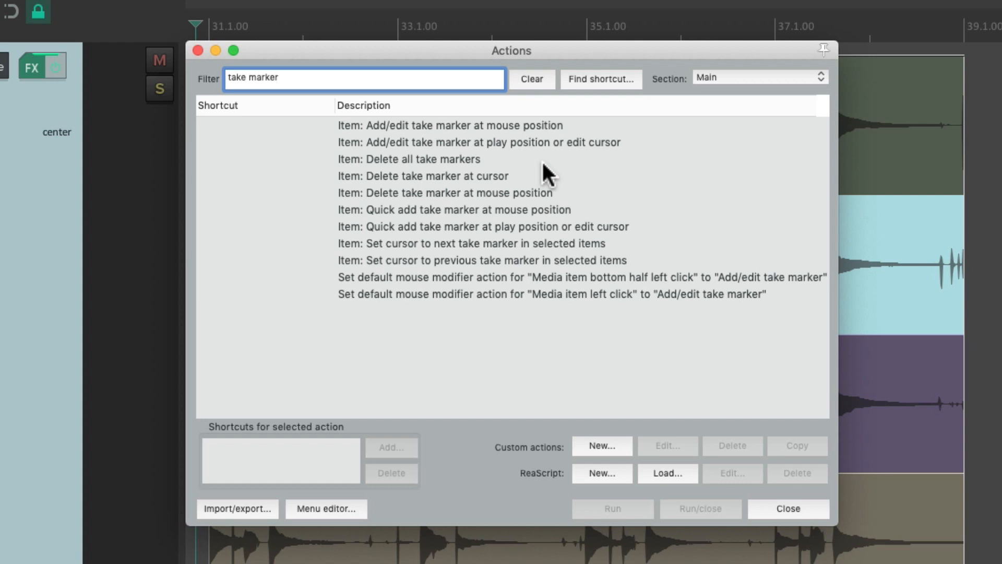
{"action": "left_click", "coordinate": [492, 226]}
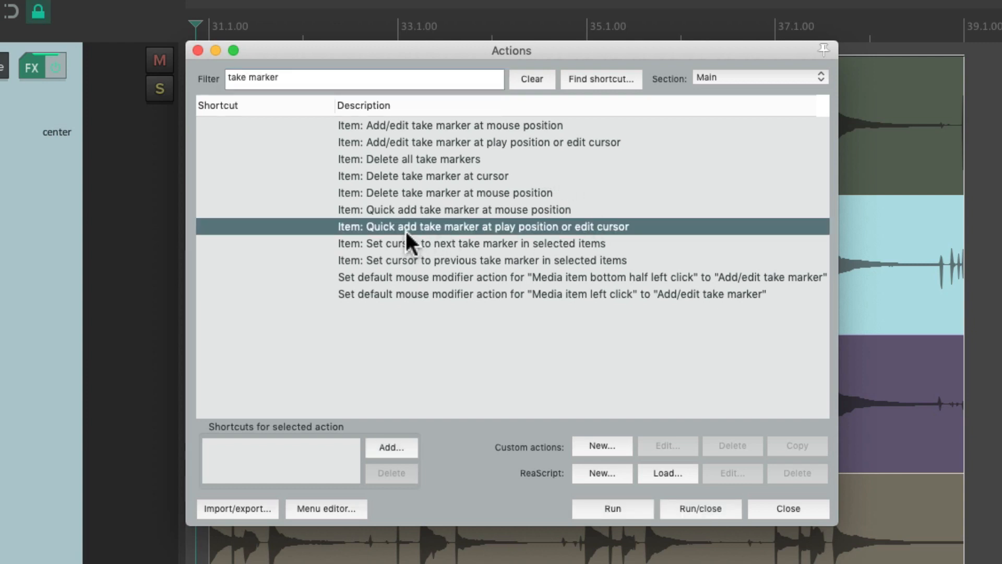
{"action": "mouse_move", "coordinate": [517, 246]}
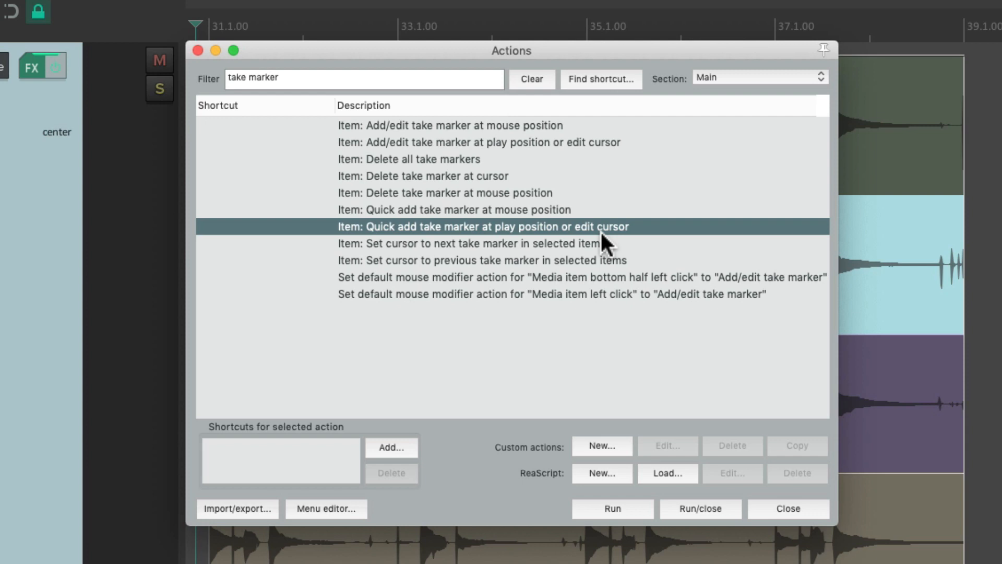
{"action": "mouse_move", "coordinate": [392, 459]}
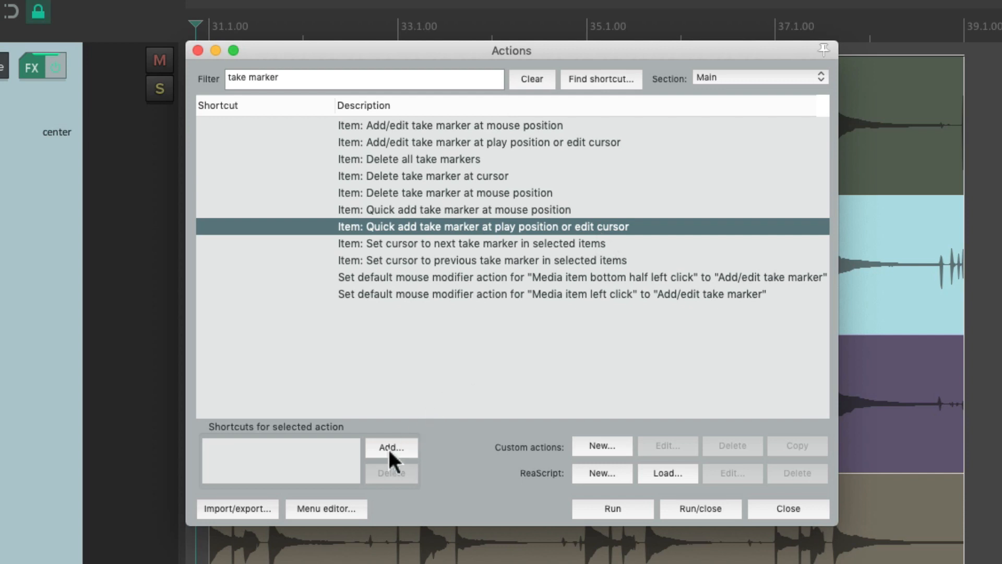
Assign Ctrl+Q as the shortcut for the quick-add take marker action
{"action": "left_click", "coordinate": [390, 447]}
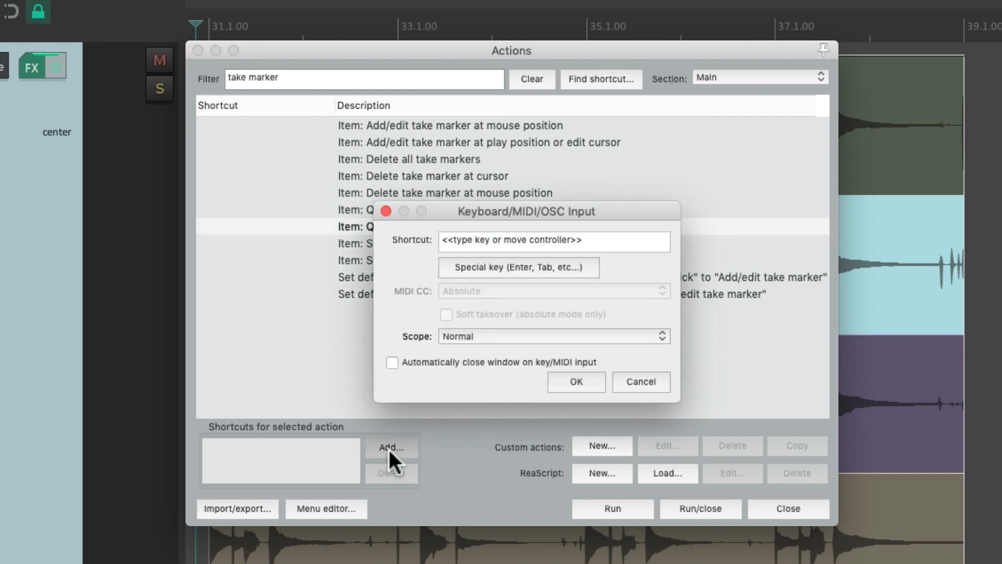
{"action": "key", "text": "ctrl+q"}
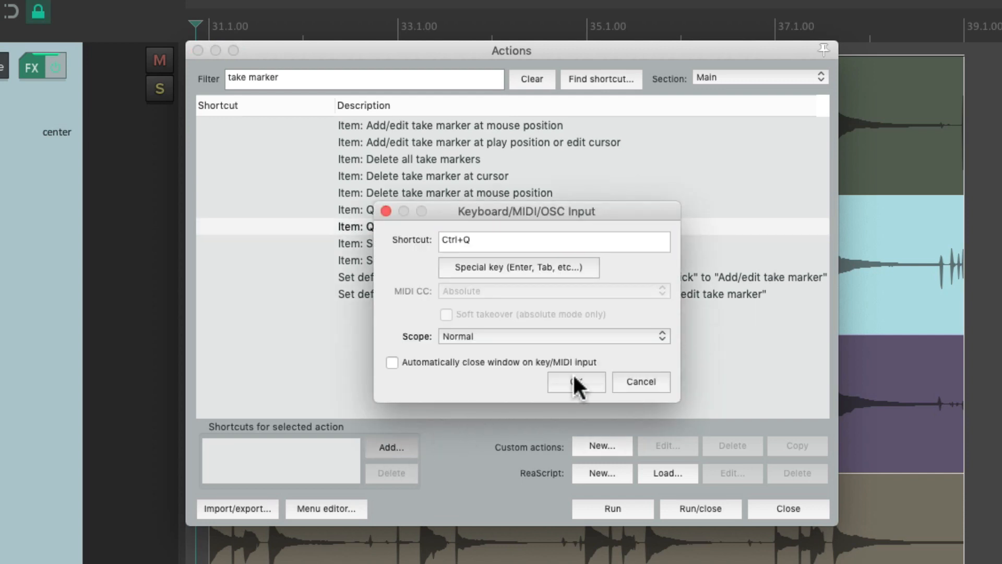
{"action": "left_click", "coordinate": [575, 382]}
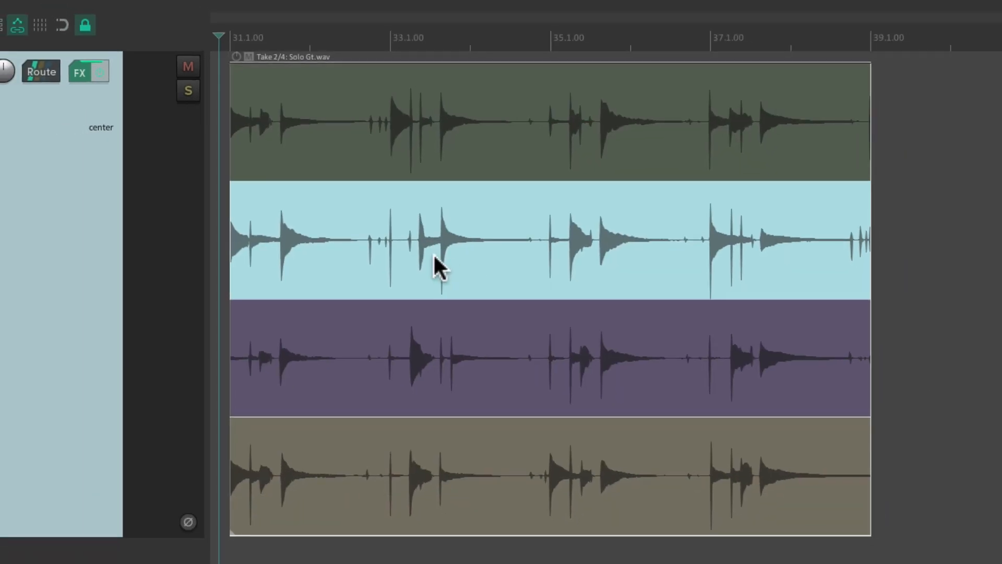
{"action": "mouse_move", "coordinate": [412, 167]}
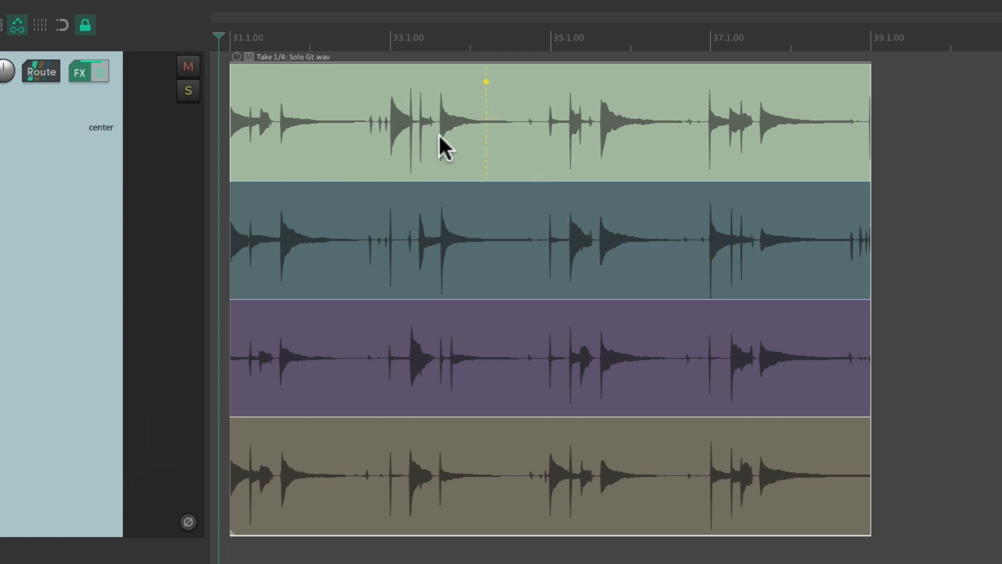
{"action": "mouse_move", "coordinate": [491, 135]}
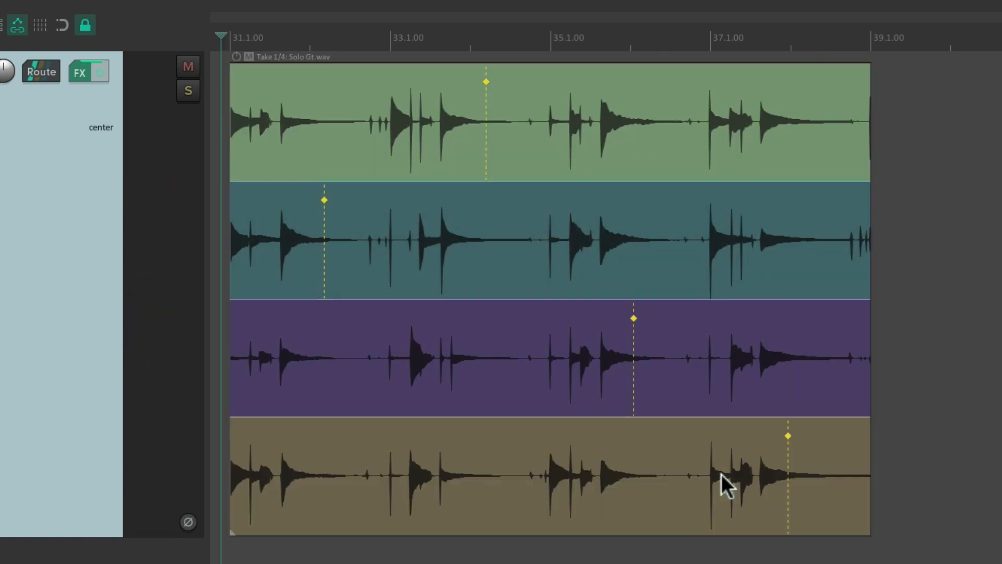
{"action": "mouse_move", "coordinate": [805, 451]}
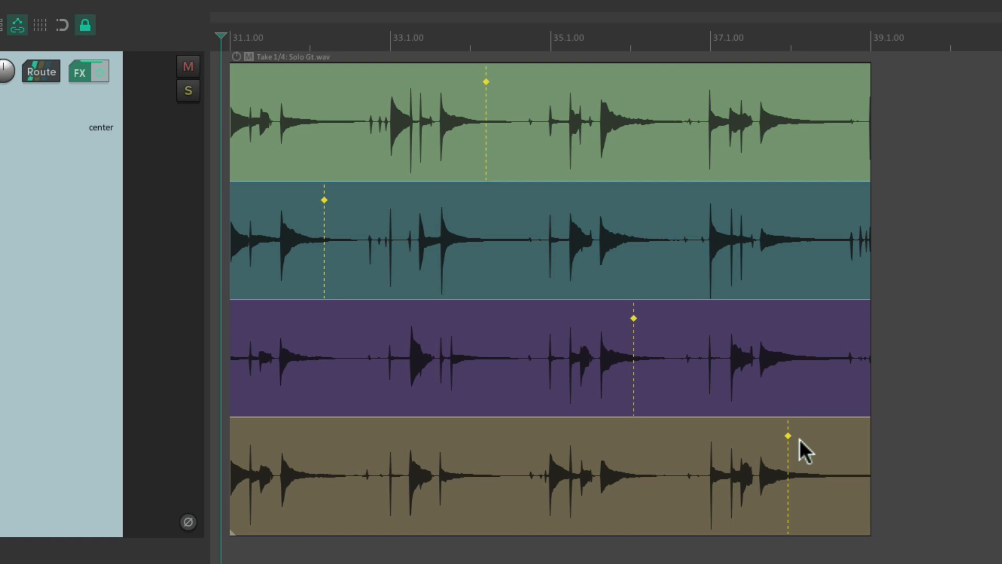
{"action": "mouse_move", "coordinate": [508, 115]}
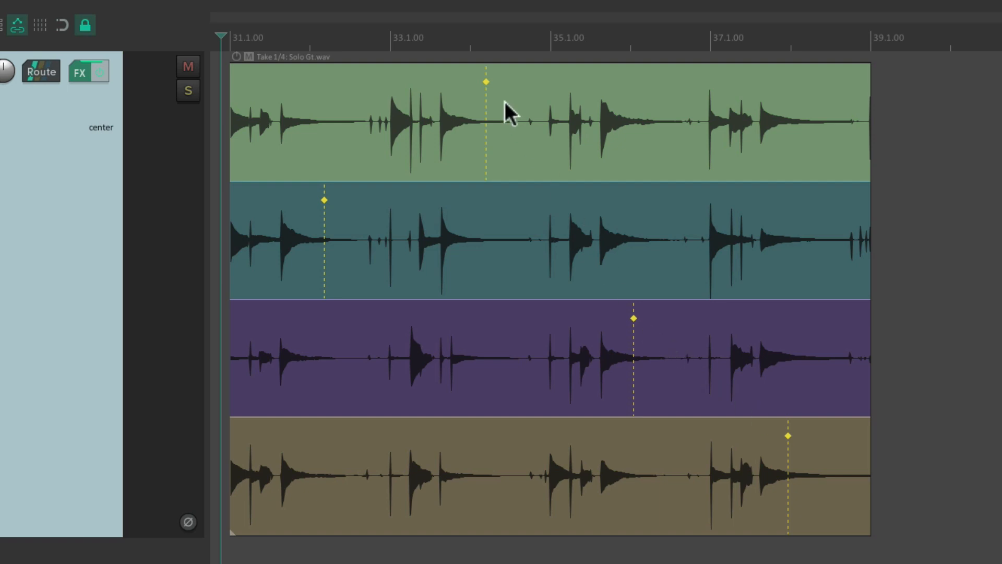
{"action": "mouse_move", "coordinate": [343, 214]}
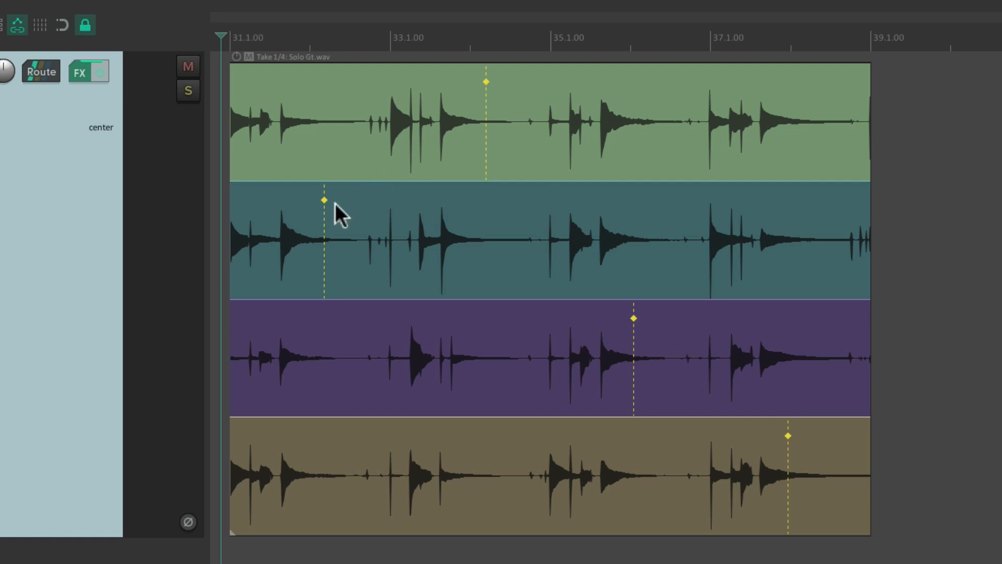
{"action": "mouse_move", "coordinate": [358, 144]}
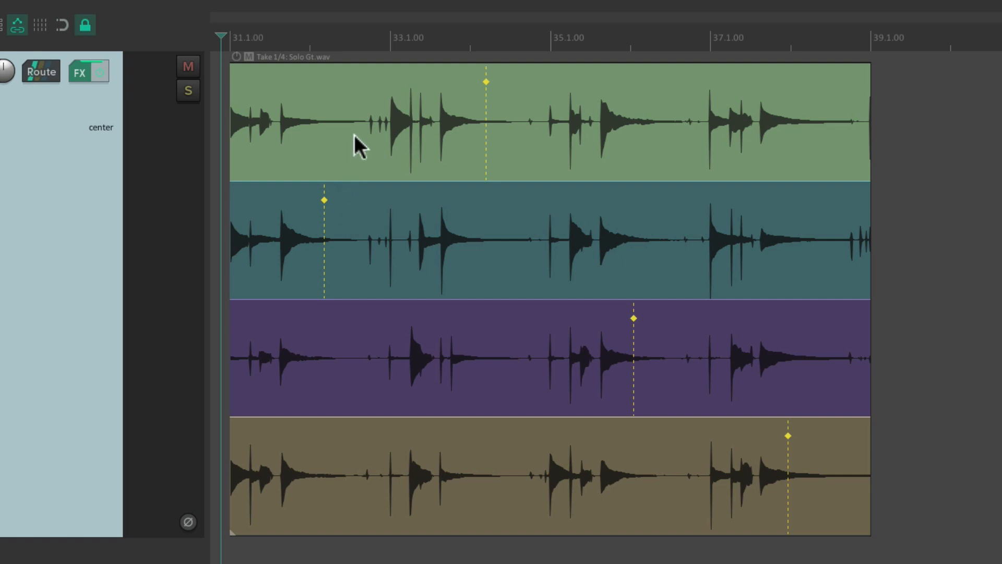
Split the Solo Gt item at its take markers into four sections playing takes 2, 1, 3, 4
{"action": "key", "text": "s"}
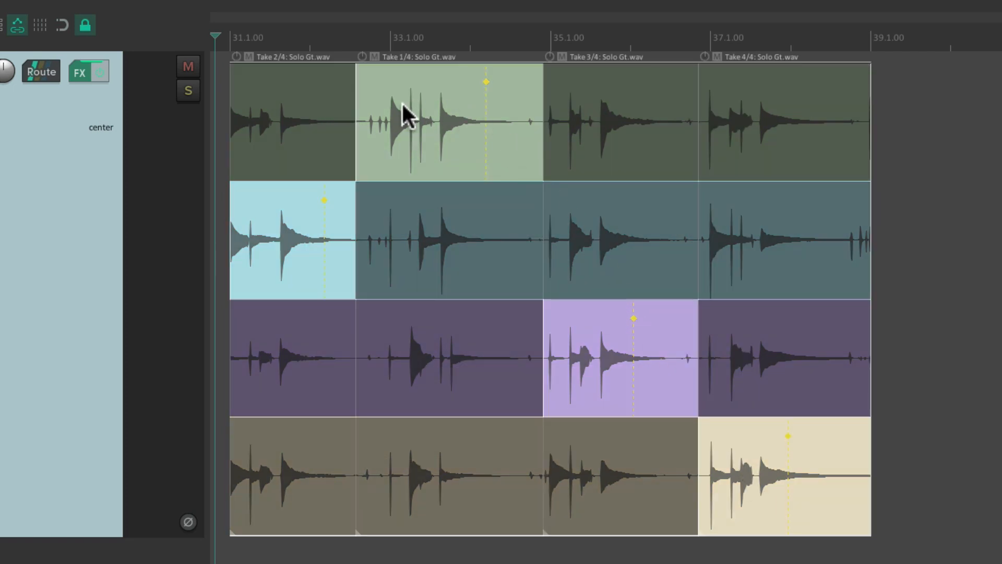
Crop the four split Solo Gt items to their active takes via Take > Crop to active take
{"action": "right_click", "coordinate": [409, 115]}
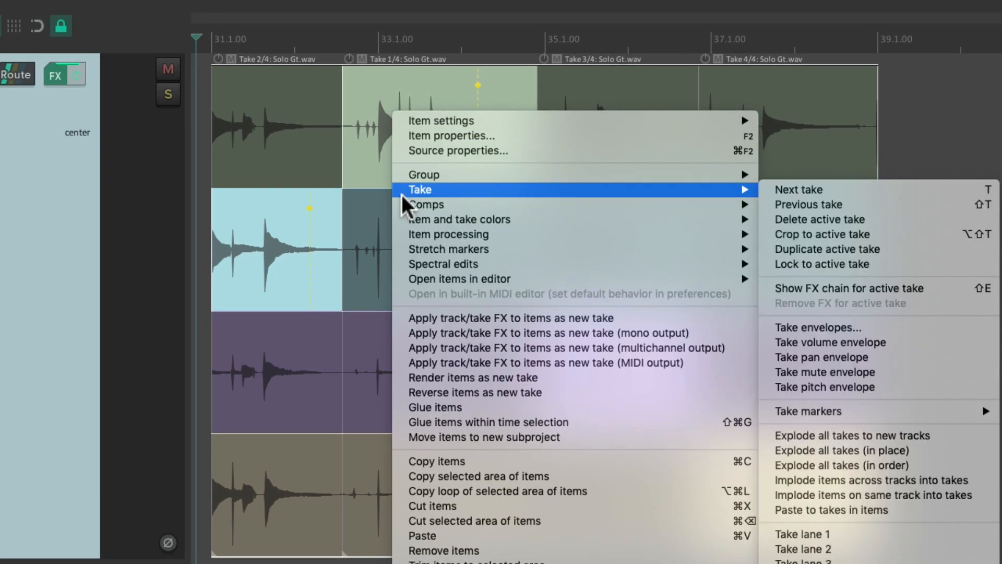
{"action": "mouse_move", "coordinate": [901, 251]}
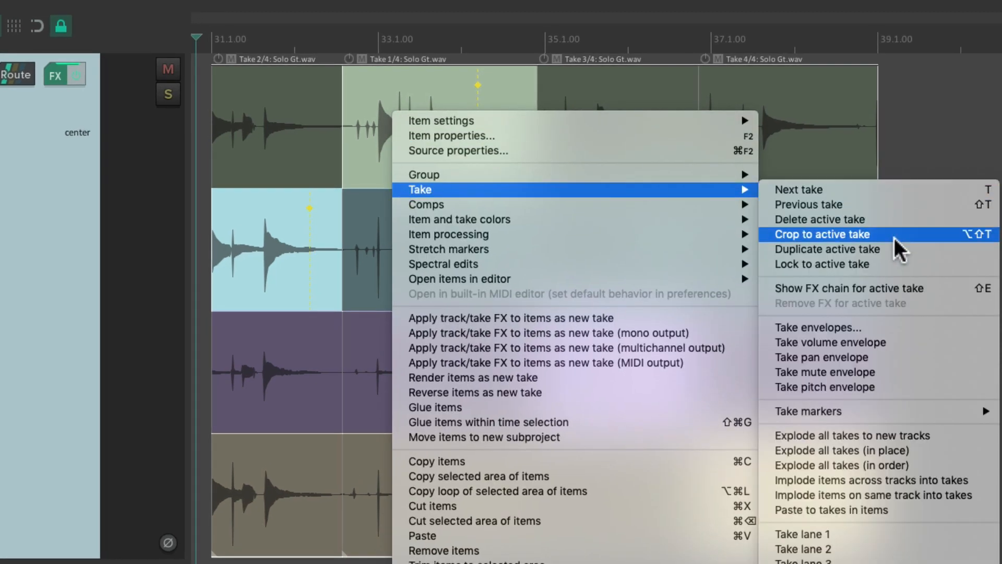
{"action": "left_click", "coordinate": [823, 234]}
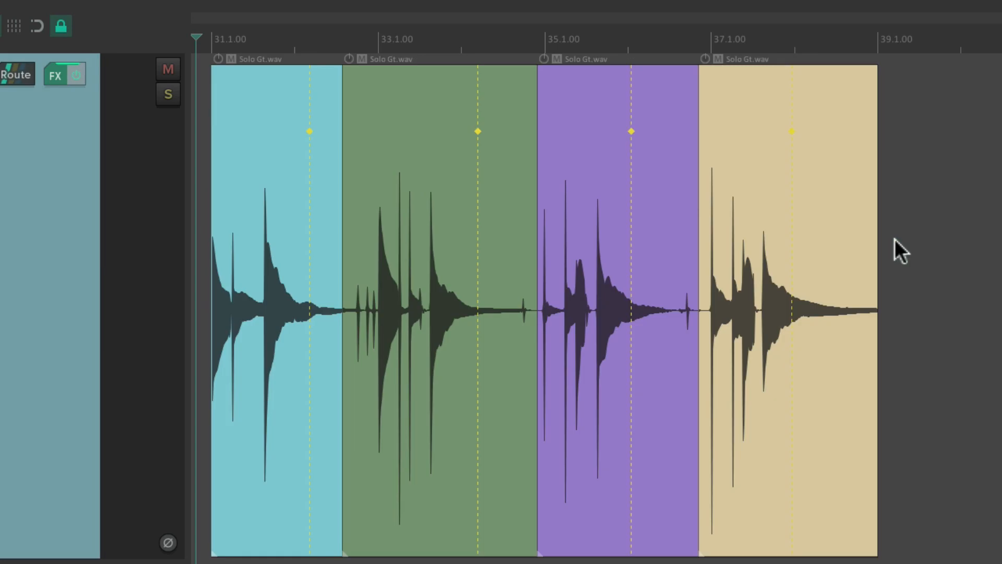
{"action": "mouse_move", "coordinate": [583, 318]}
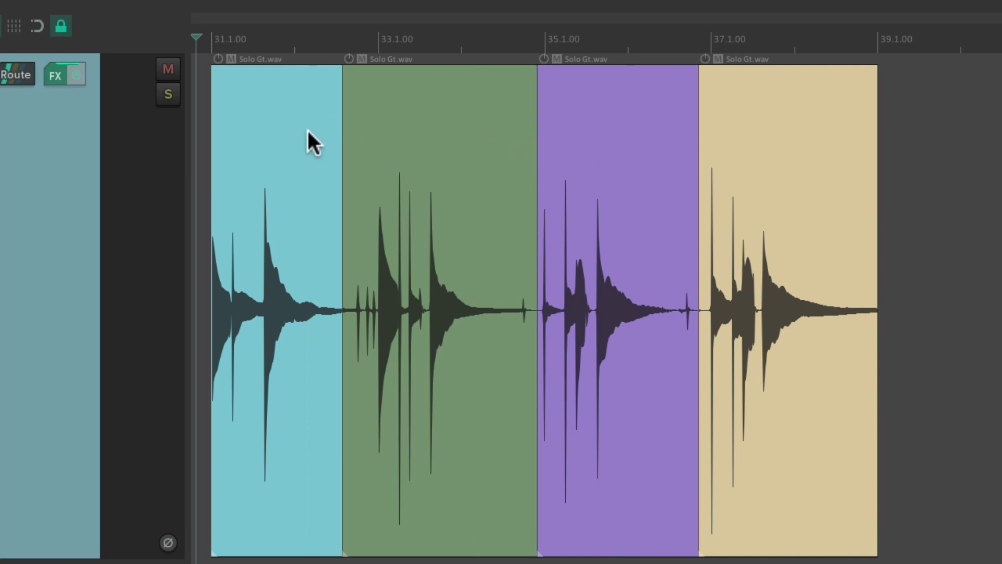
{"action": "mouse_move", "coordinate": [313, 203]}
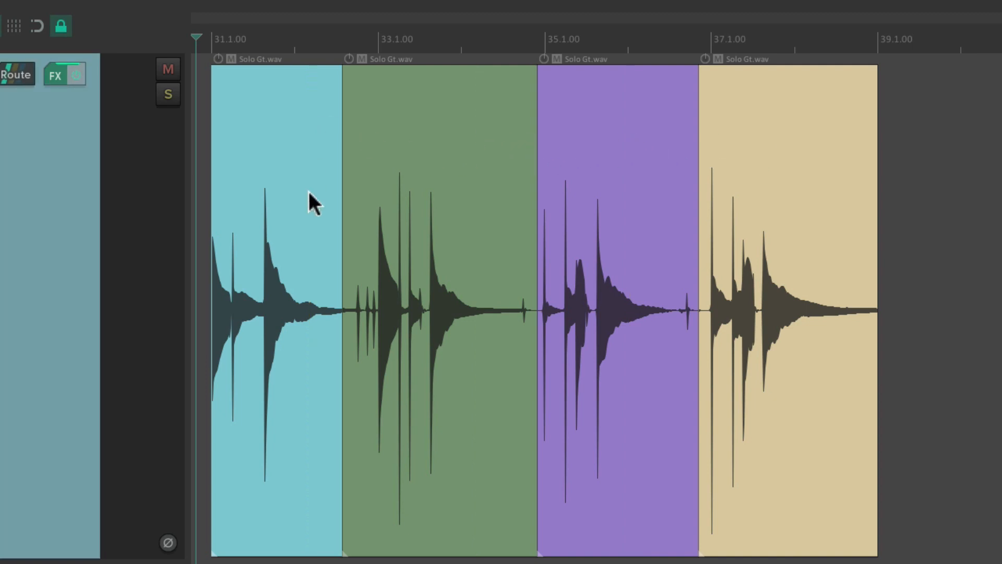
{"action": "mouse_move", "coordinate": [639, 304]}
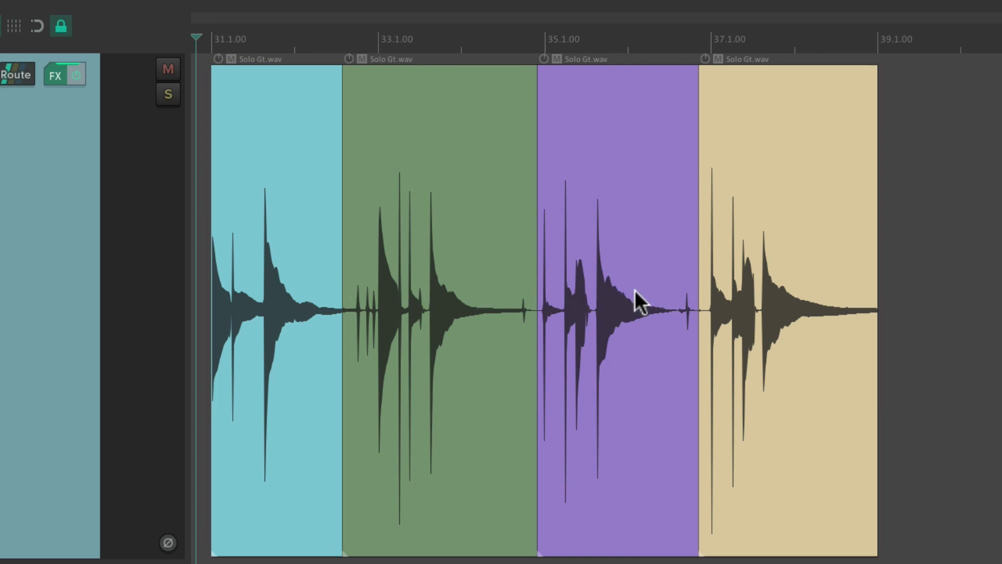
{"action": "mouse_move", "coordinate": [801, 297]}
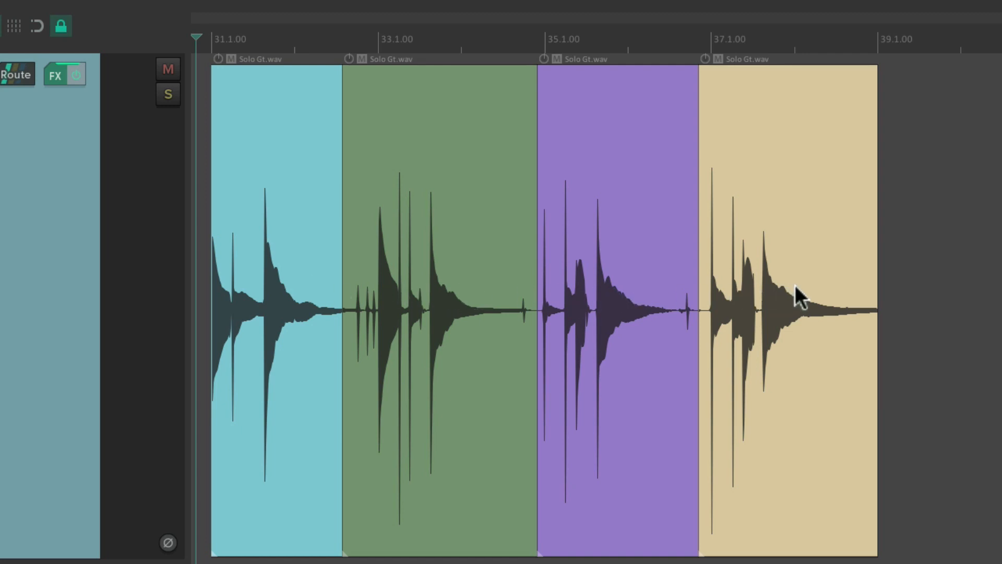